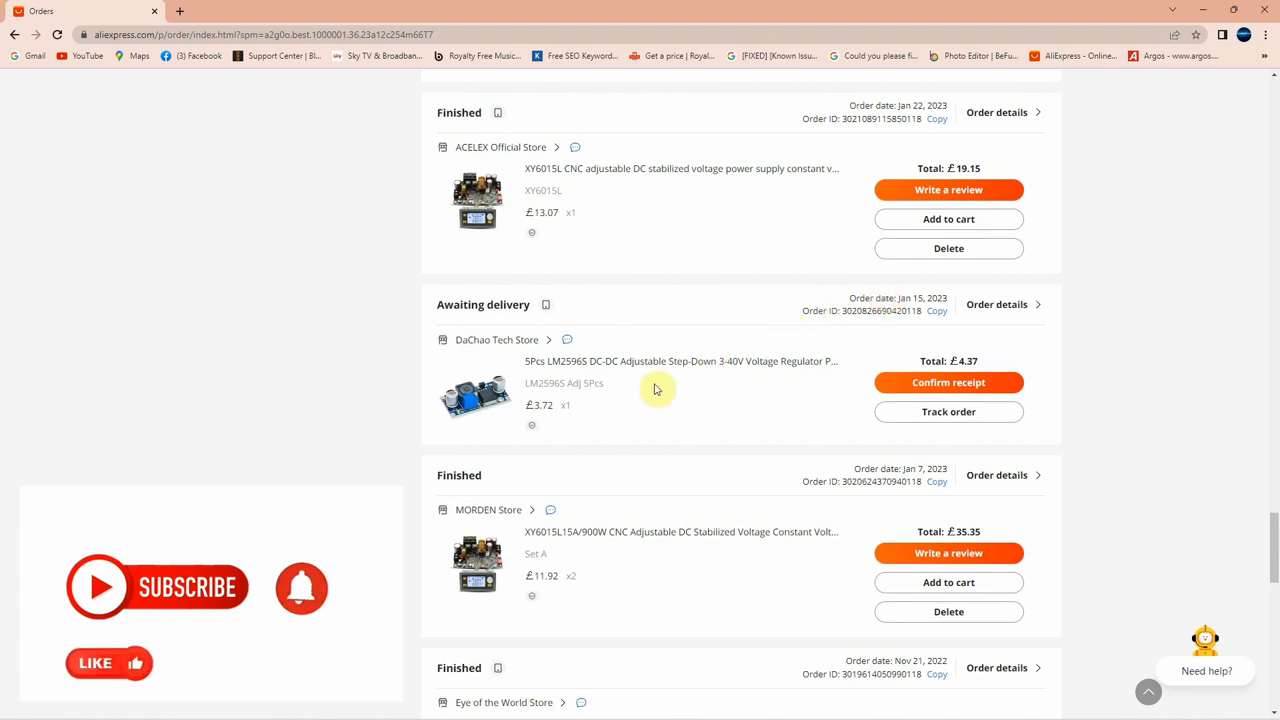
mouse_move(713, 365)
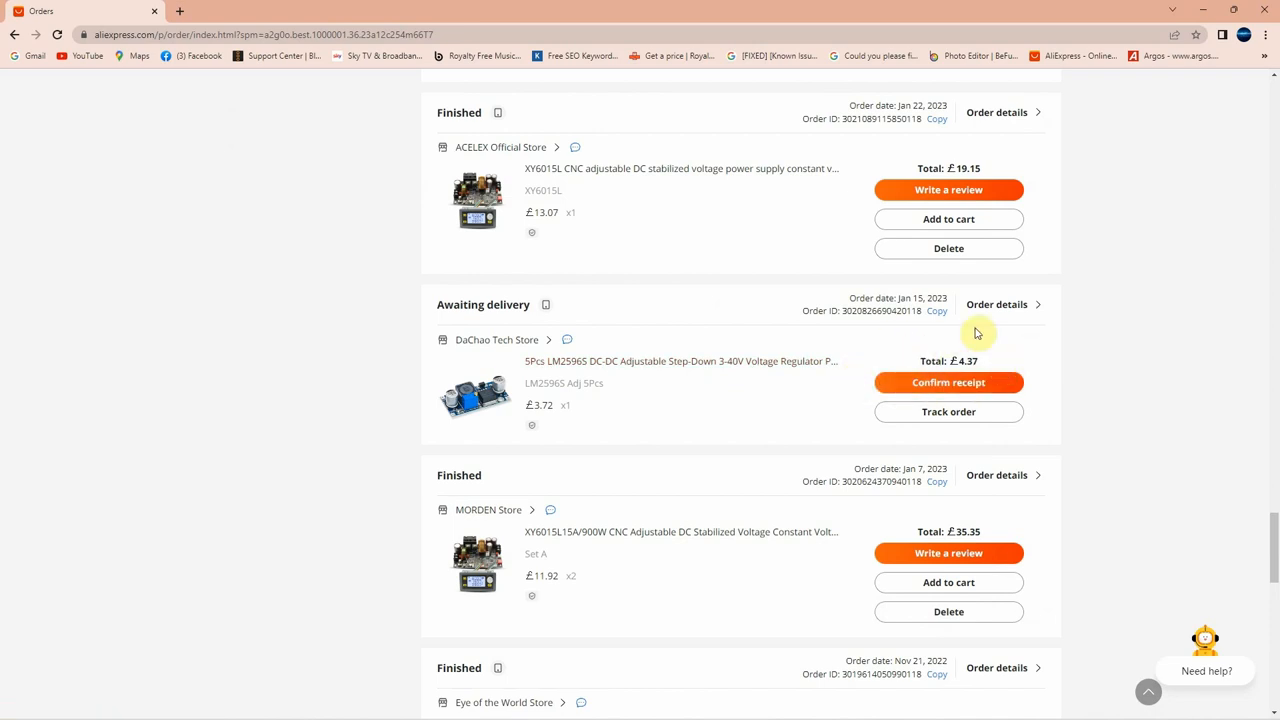
mouse_move(850, 395)
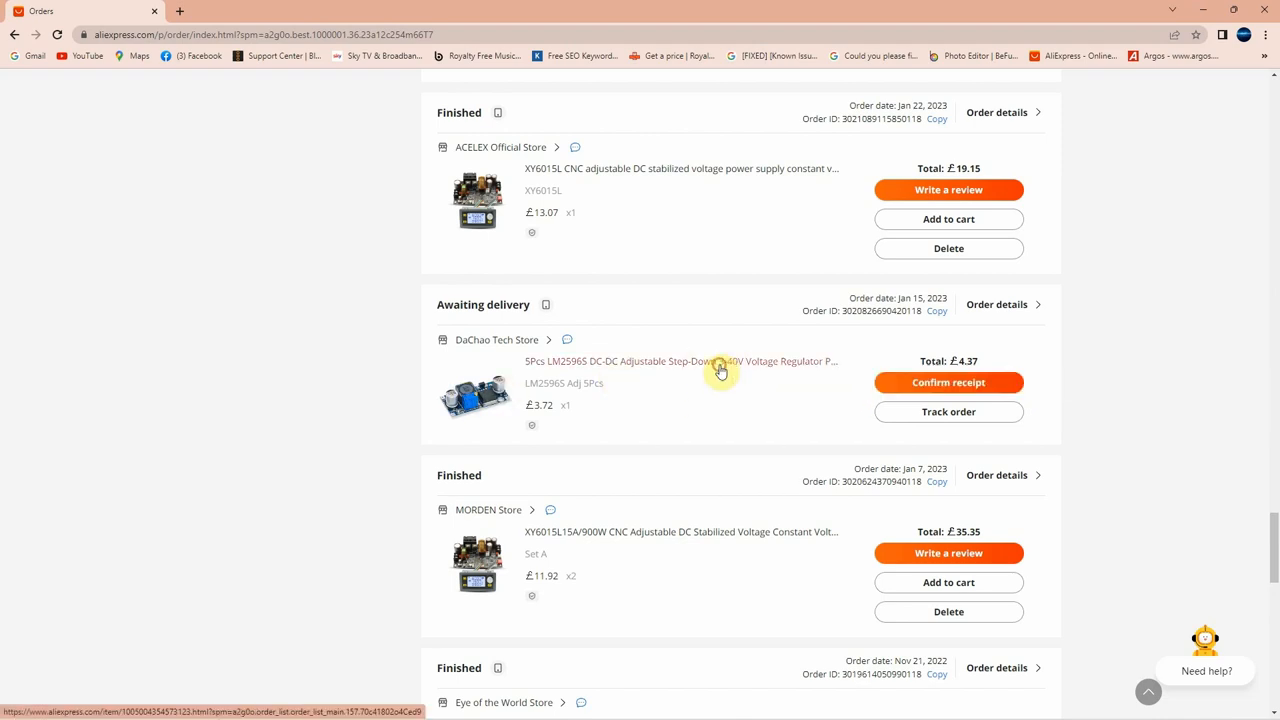
Step: Open the LM2596S listing and compare Display 5Pcs, 5Pcs and Adj 5Pcs variants, ending on Adj 5Pcs
click(680, 361)
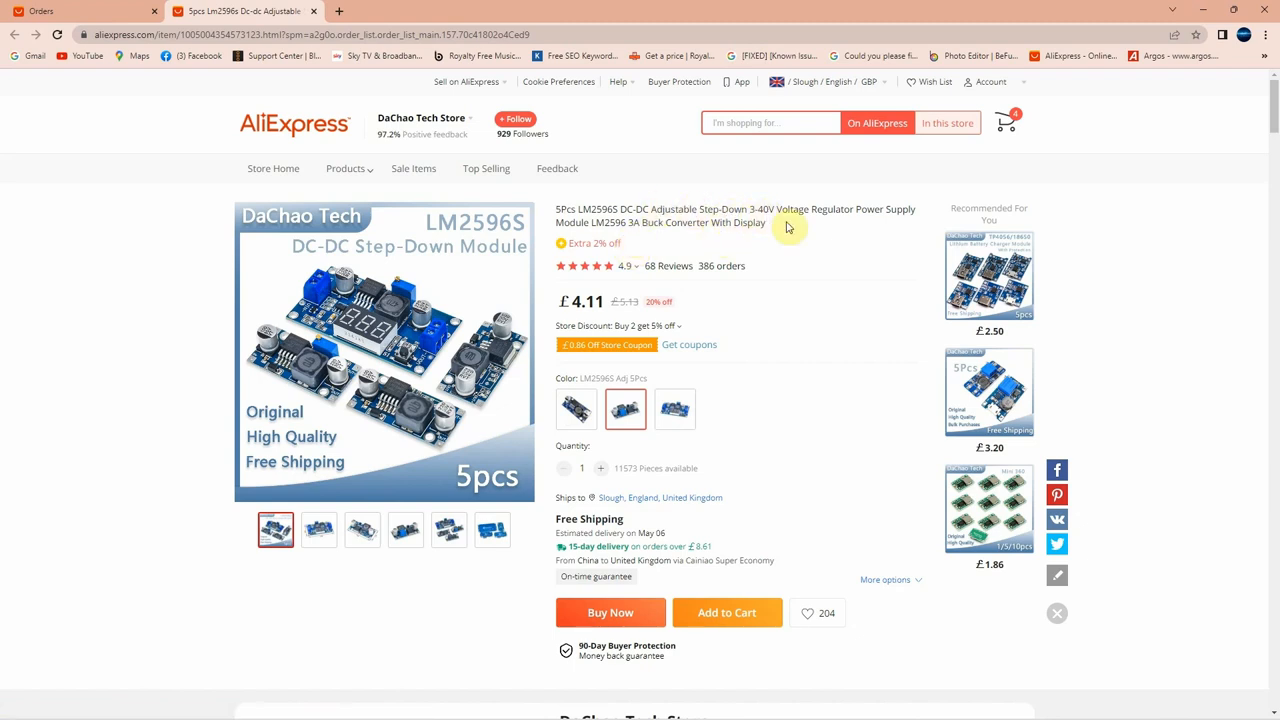
mouse_move(878, 211)
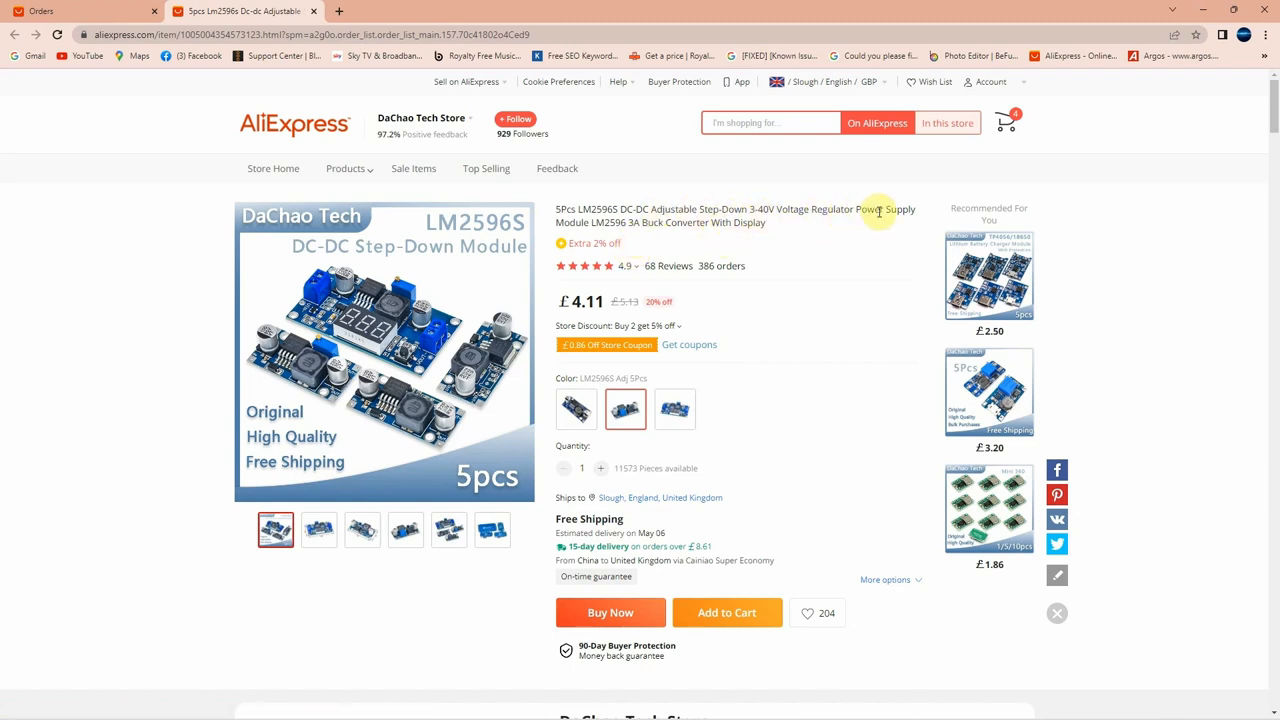
mouse_move(633, 235)
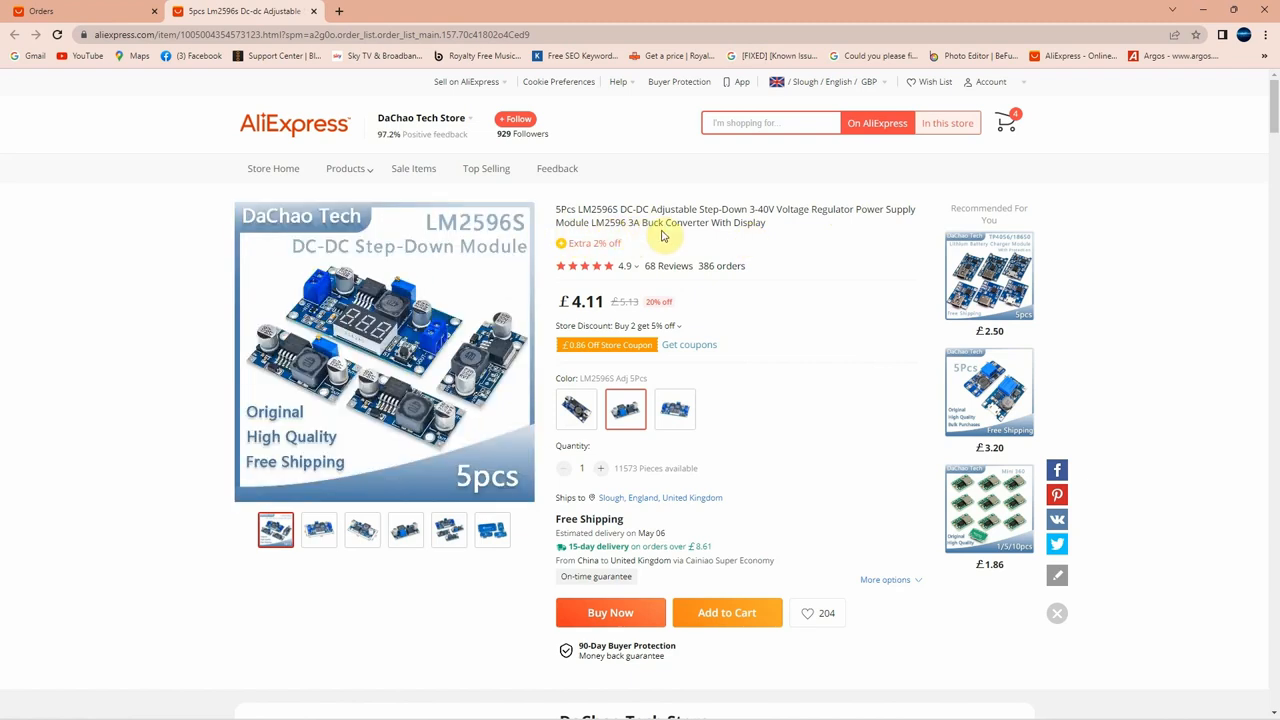
mouse_move(641, 377)
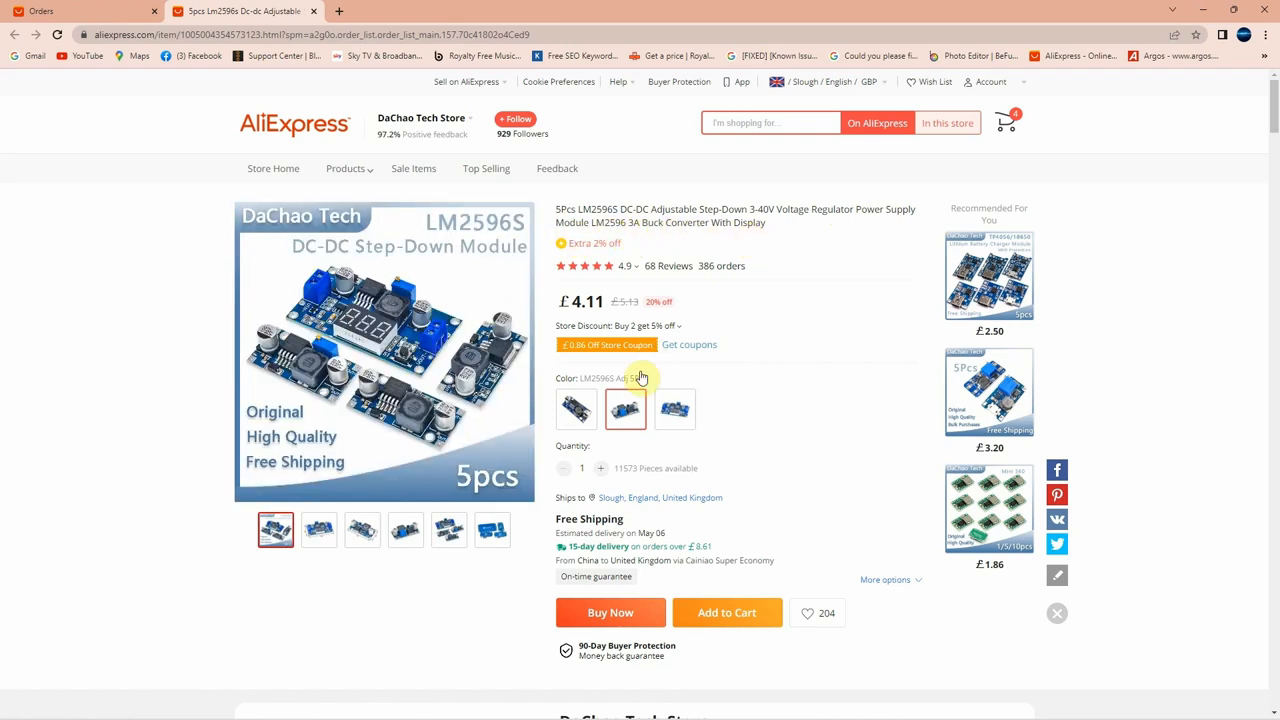
click(675, 409)
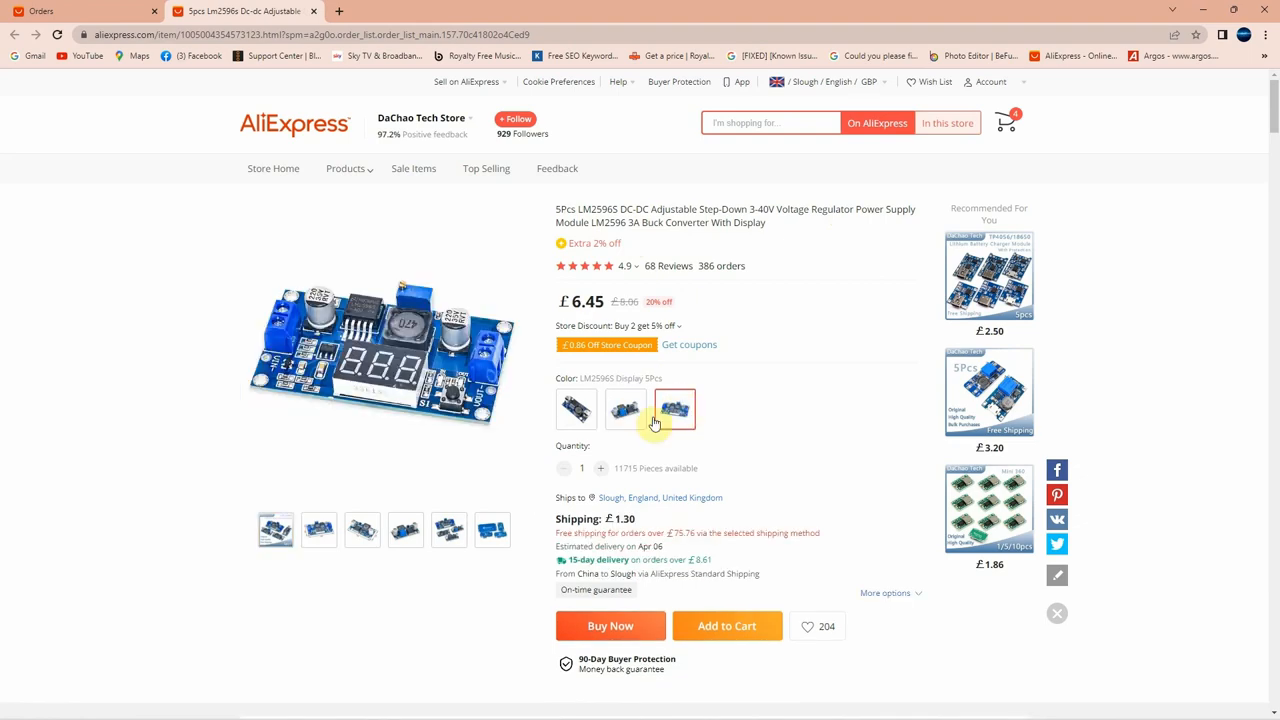
click(625, 409)
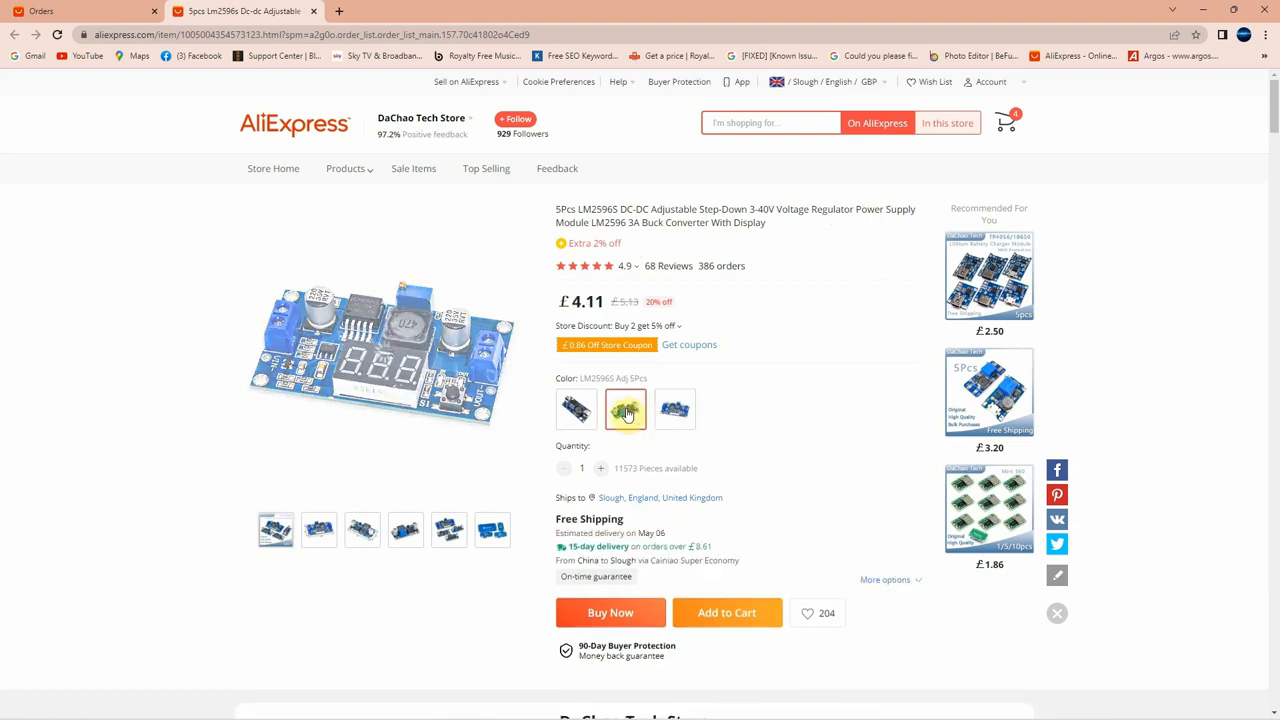
click(575, 409)
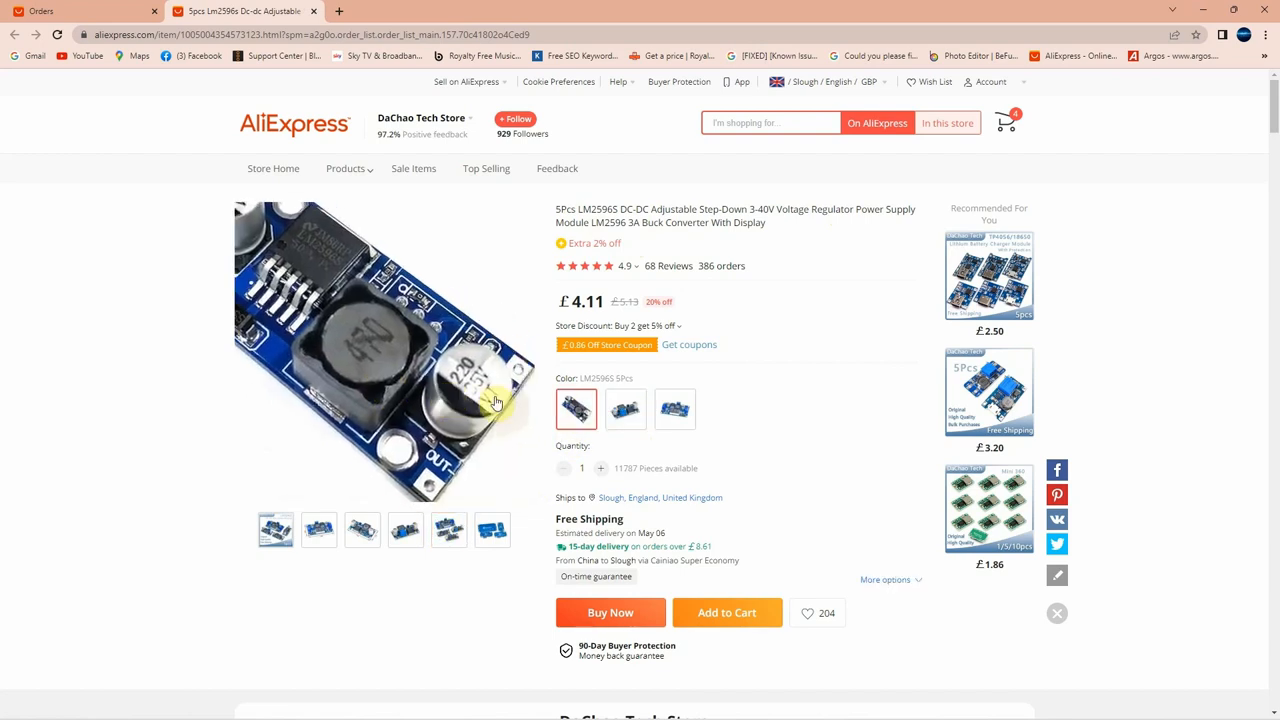
click(575, 409)
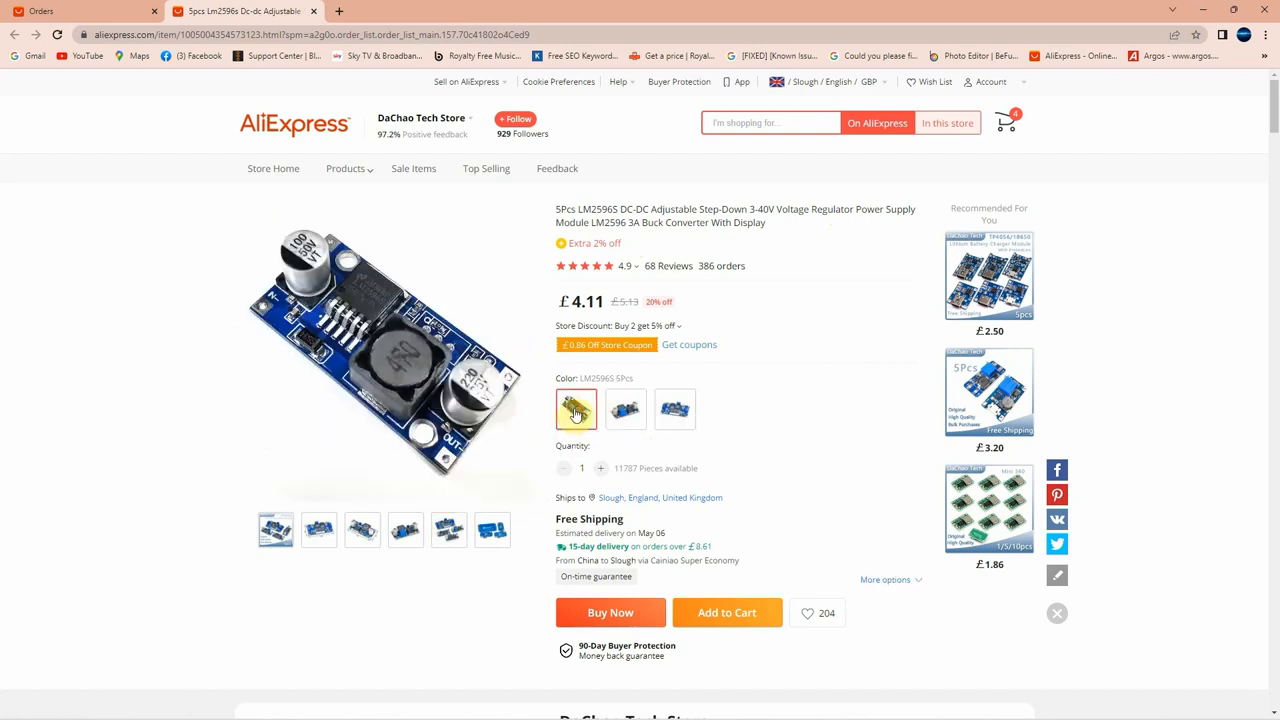
click(625, 409)
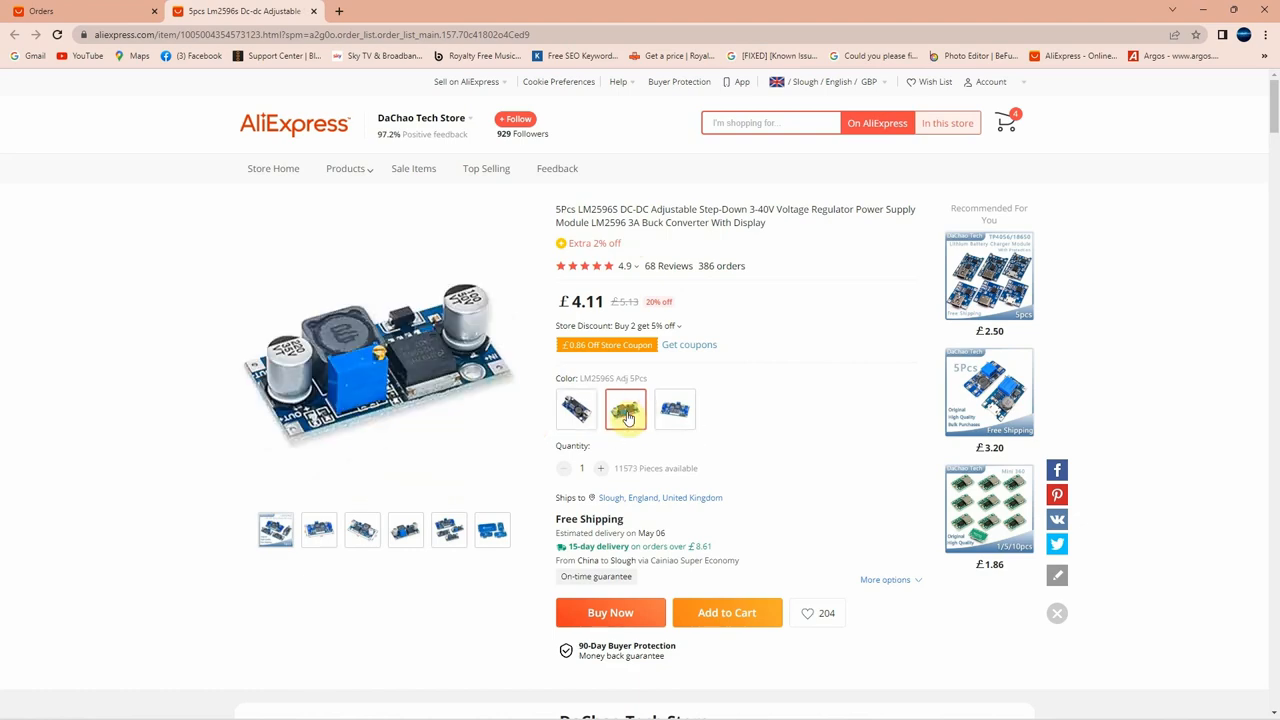
scroll(down, 3)
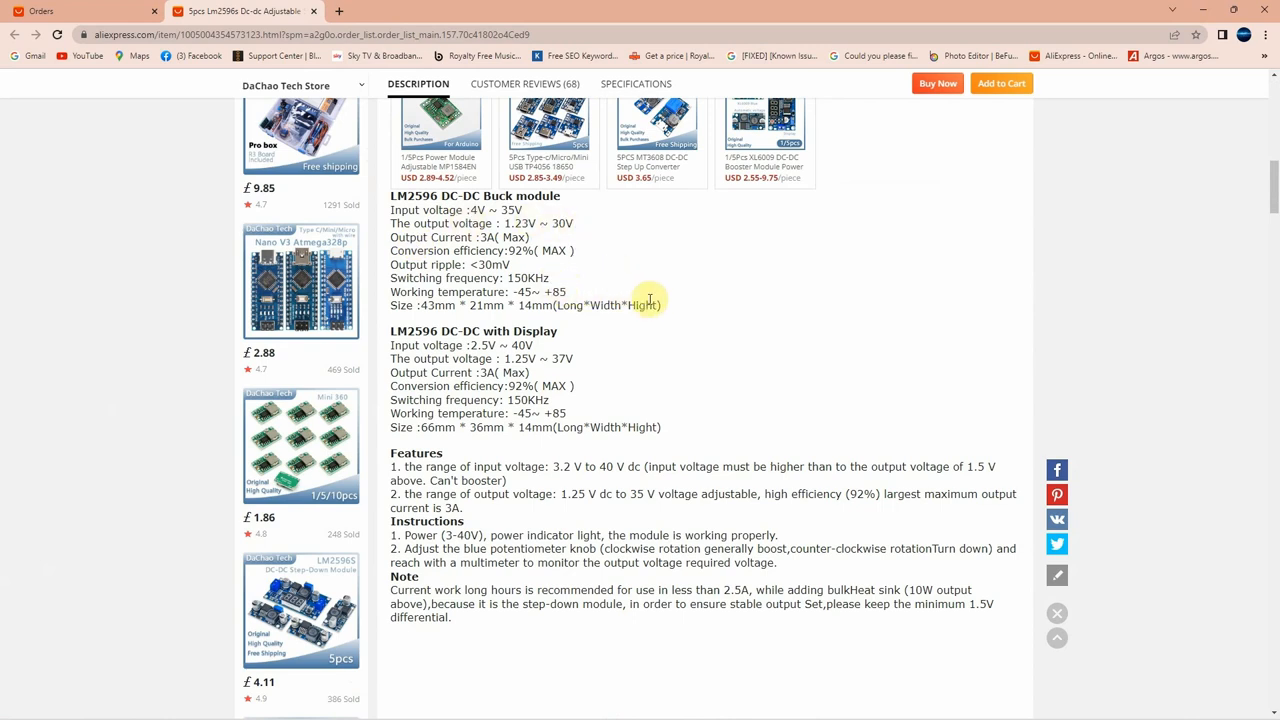
mouse_move(684, 227)
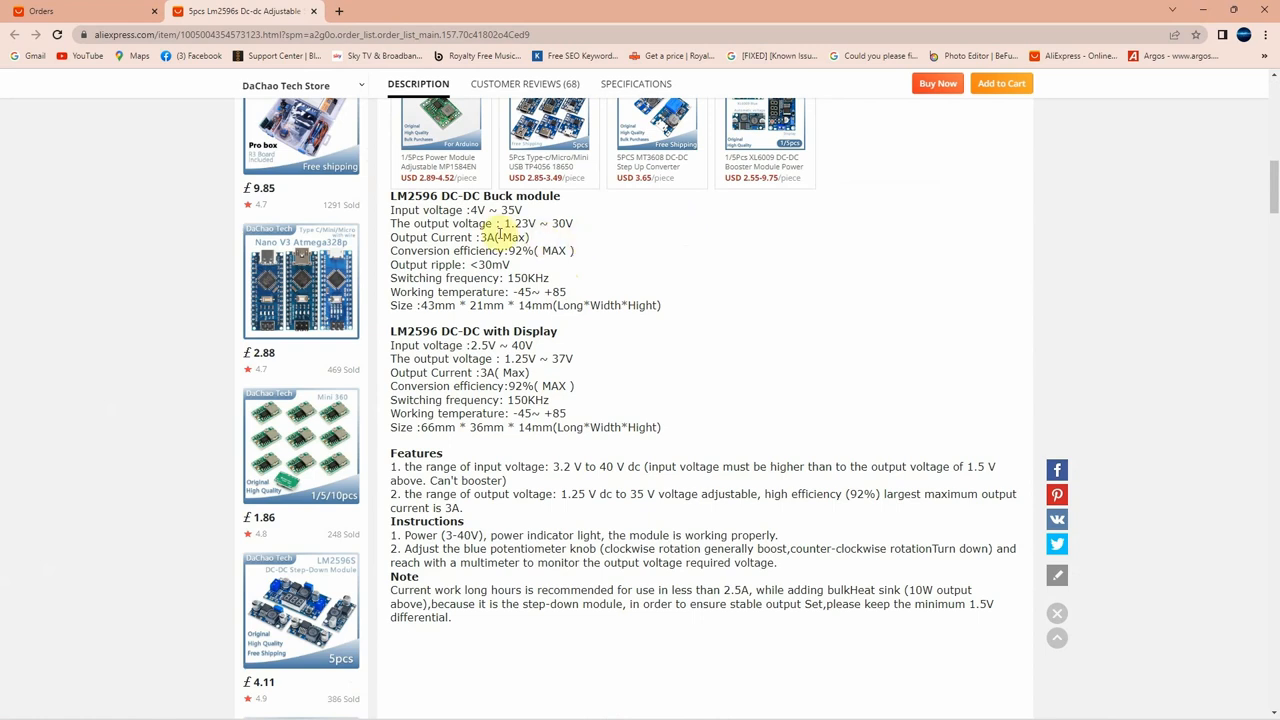
mouse_move(637, 227)
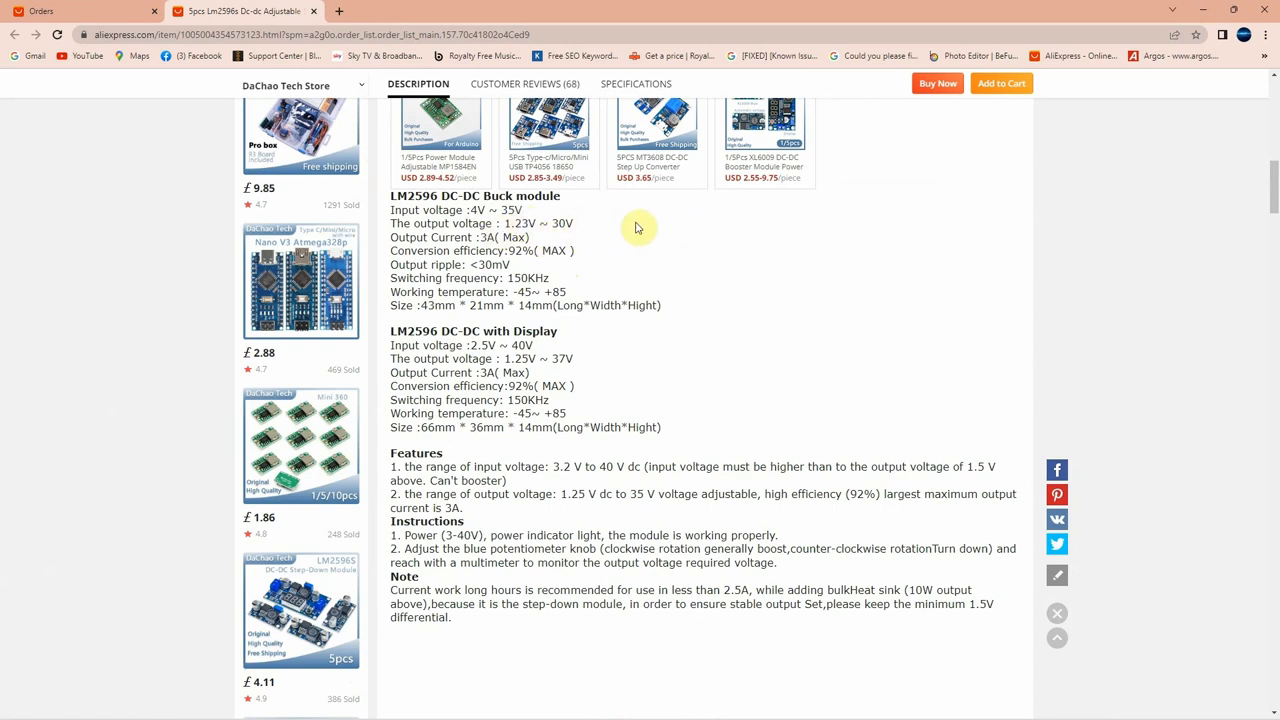
mouse_move(590, 250)
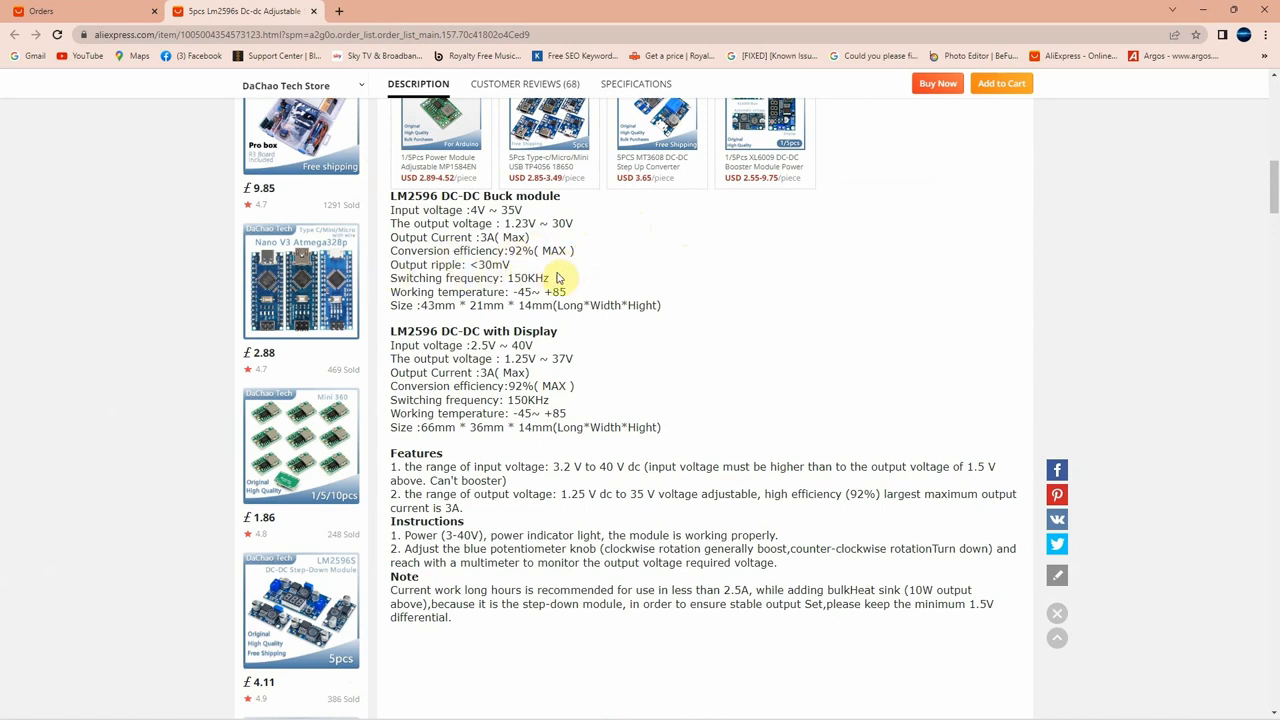
mouse_move(683, 303)
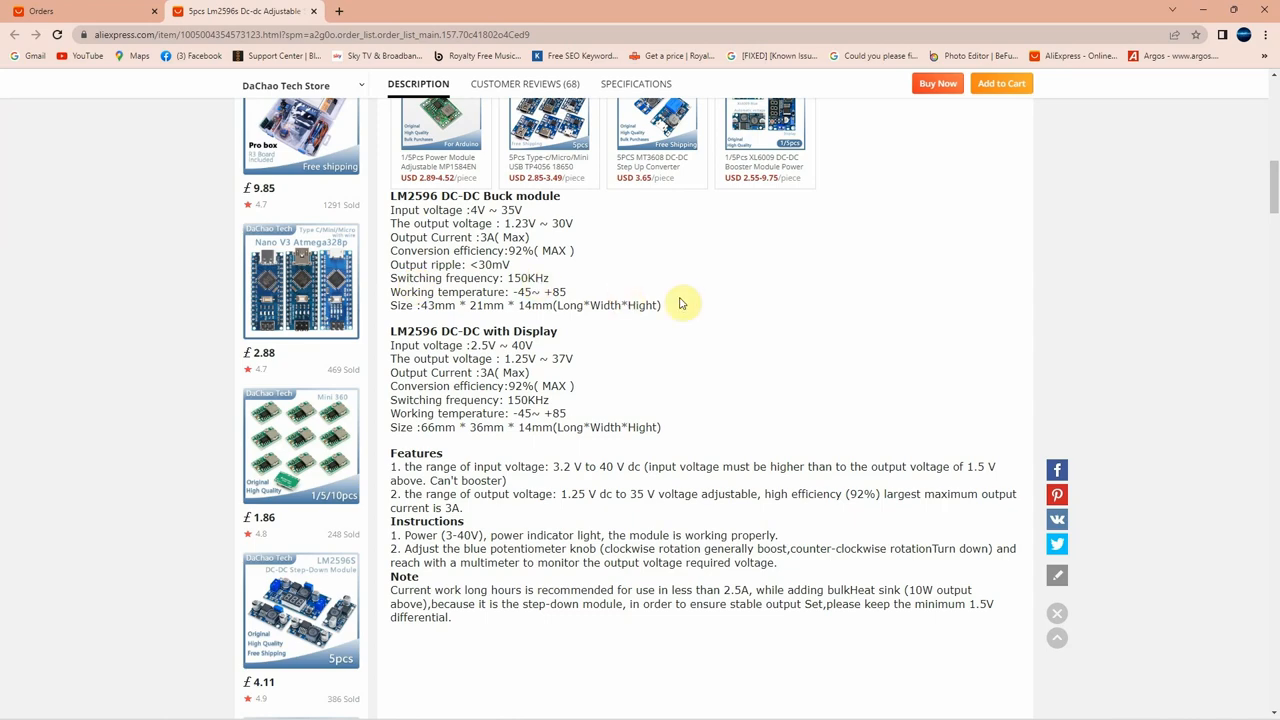
mouse_move(690, 258)
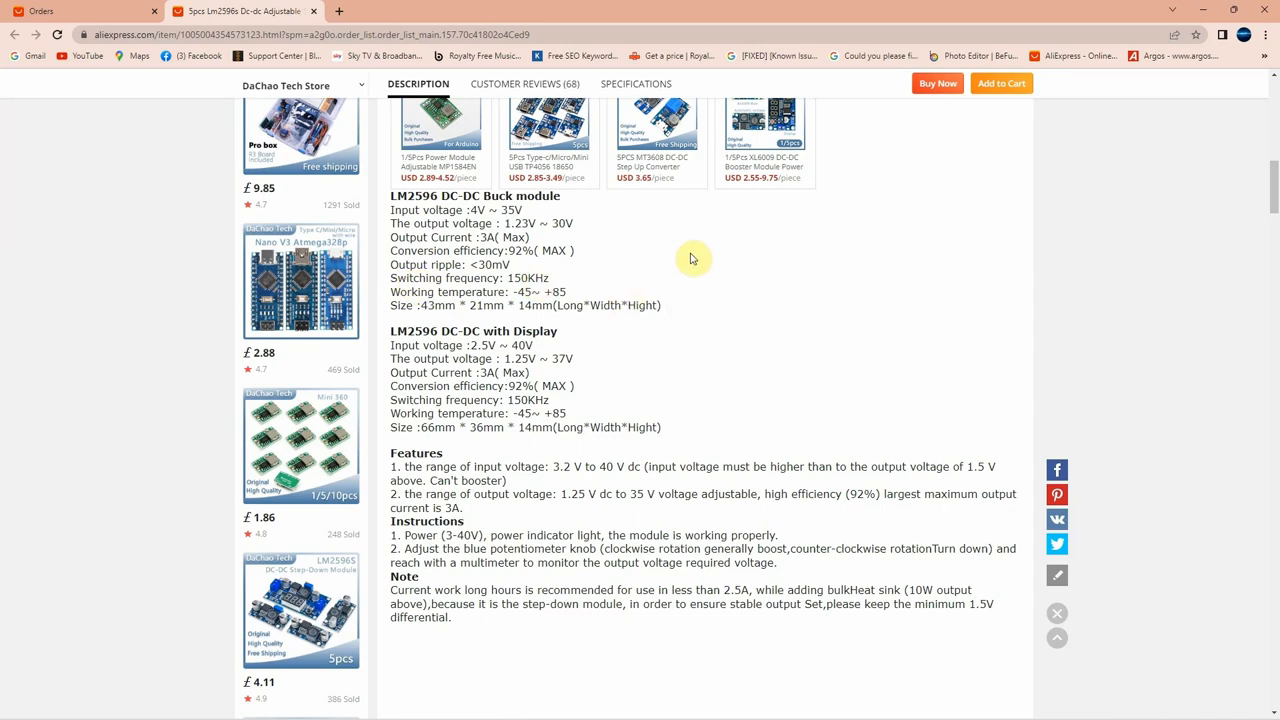
scroll(down, 3)
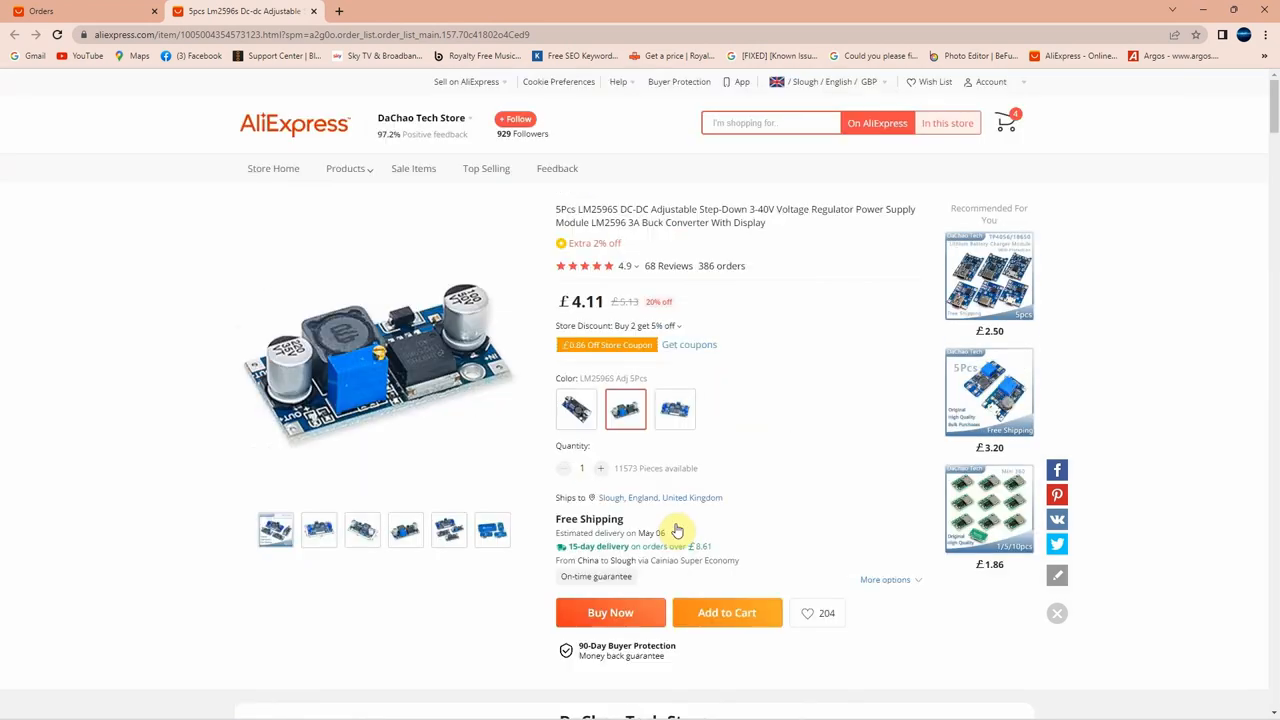
mouse_move(773, 431)
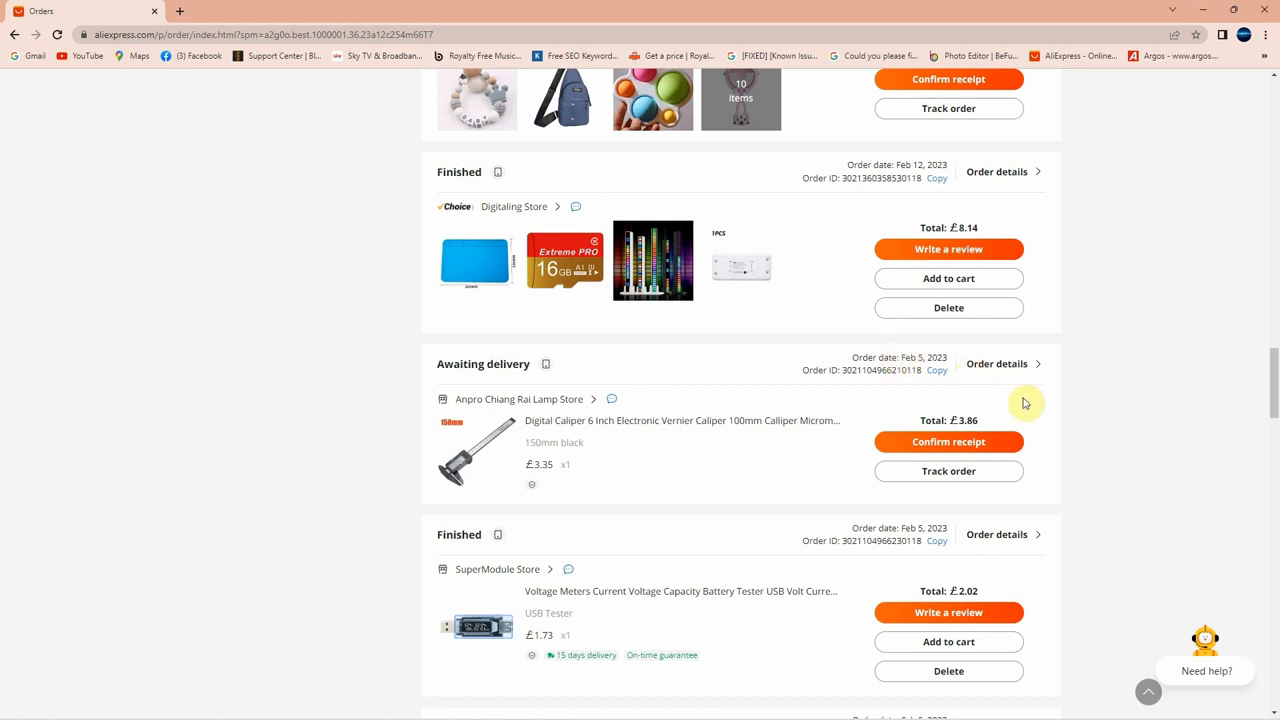
mouse_move(992, 420)
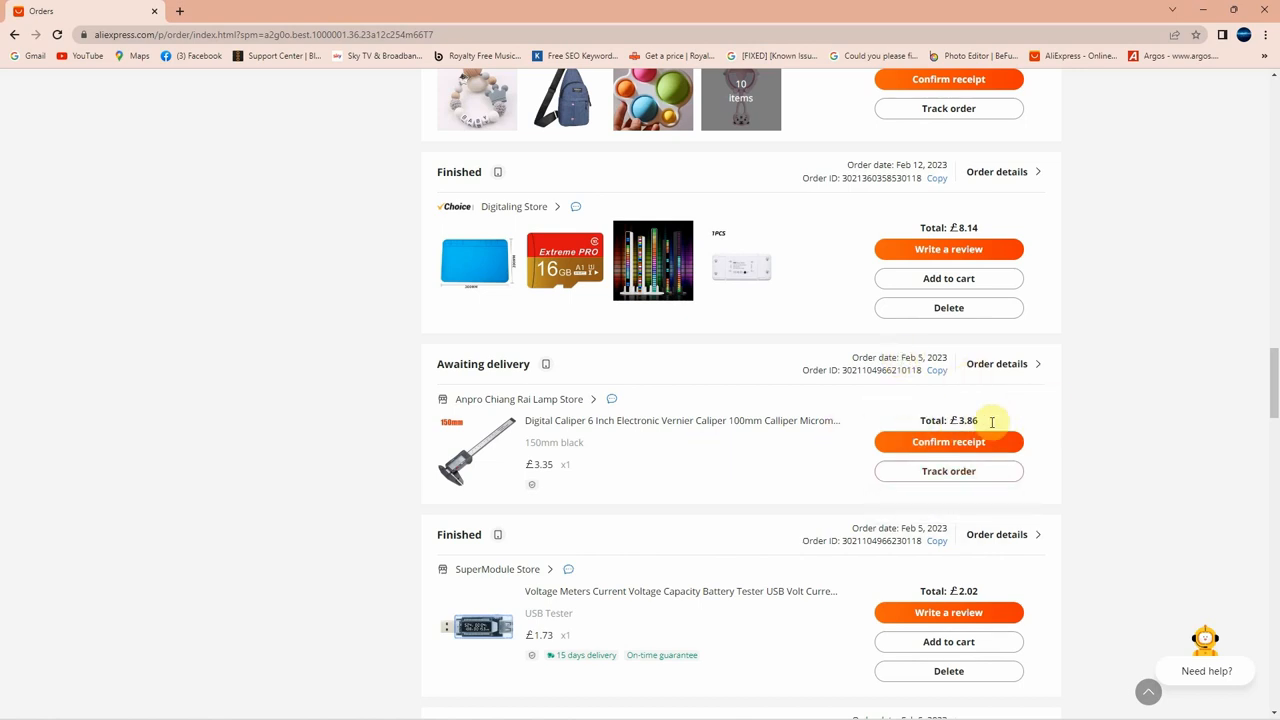
mouse_move(710, 430)
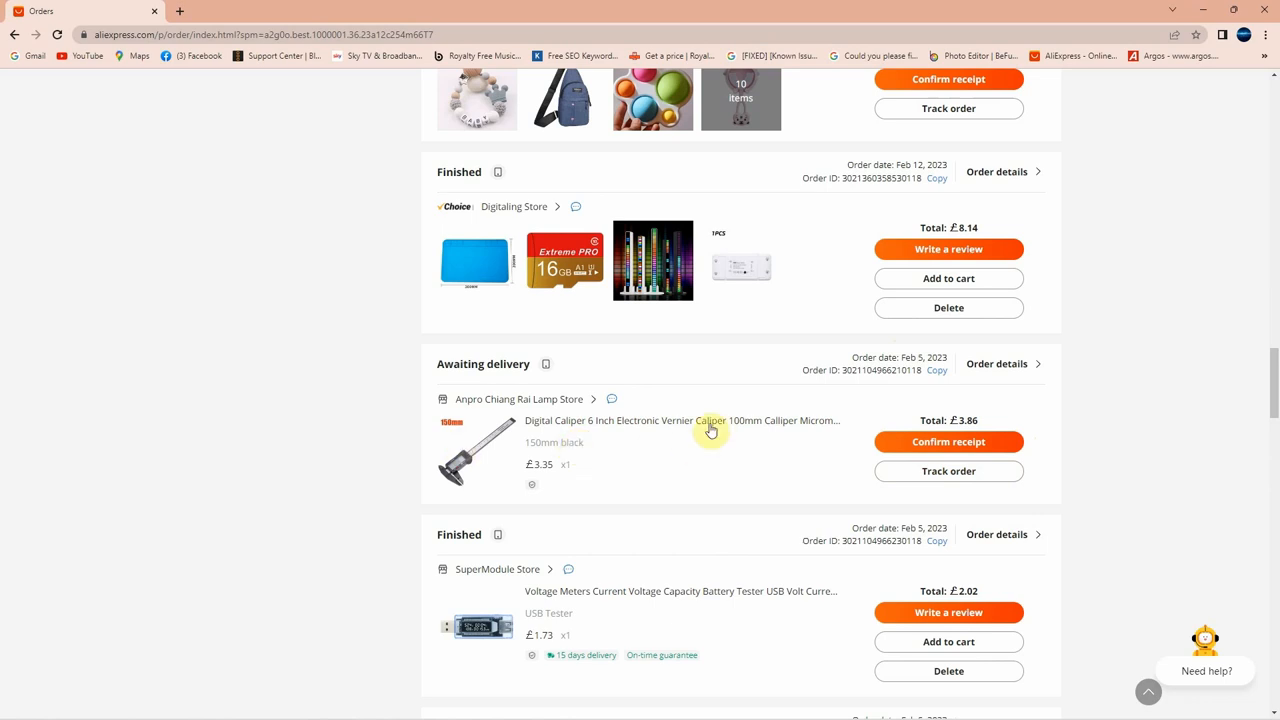
Step: Open the Digital Caliper product listing from the Orders list
click(680, 420)
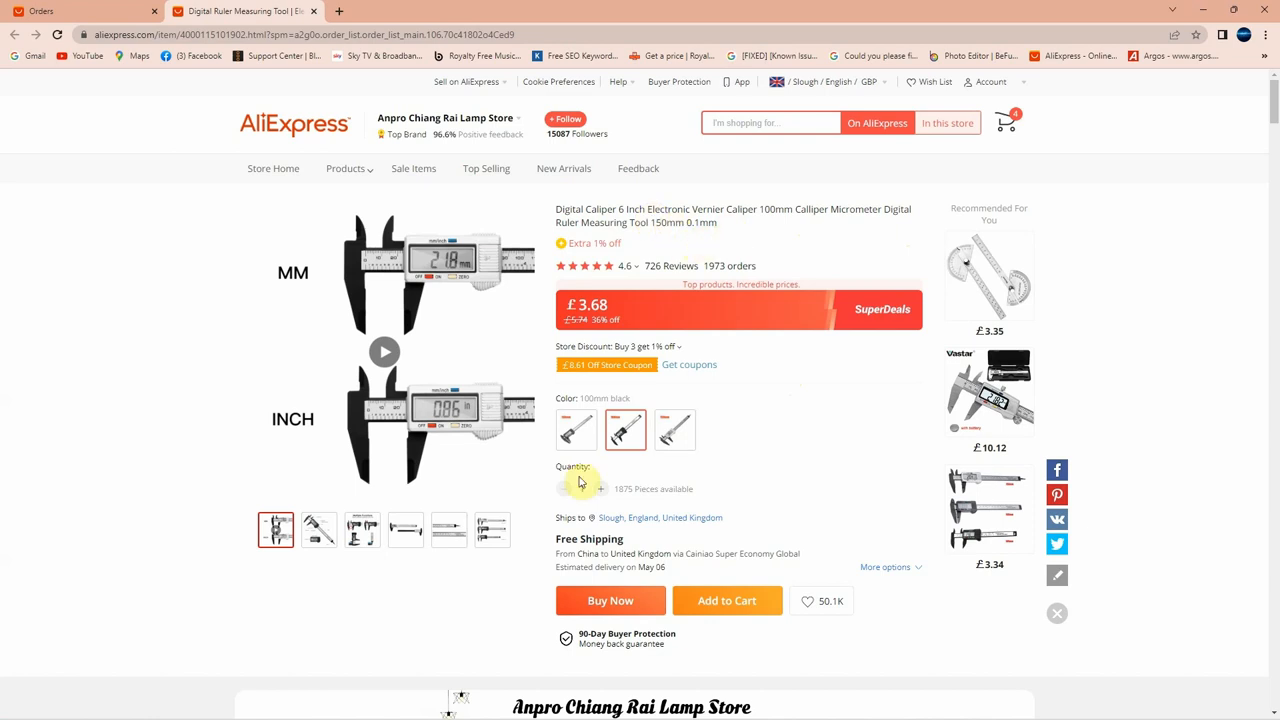
Step: Compare the 150mm black, 150mm silver and 100mm black caliper options, ending on 100mm black
click(625, 429)
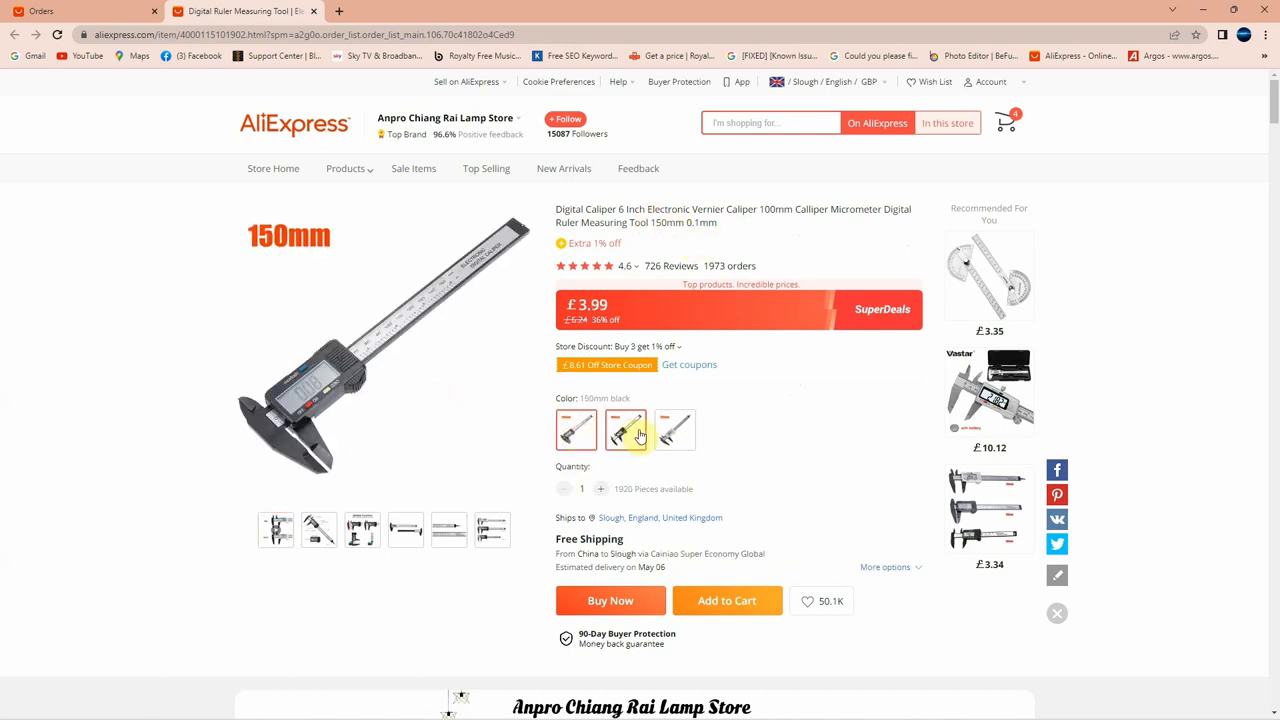
click(625, 429)
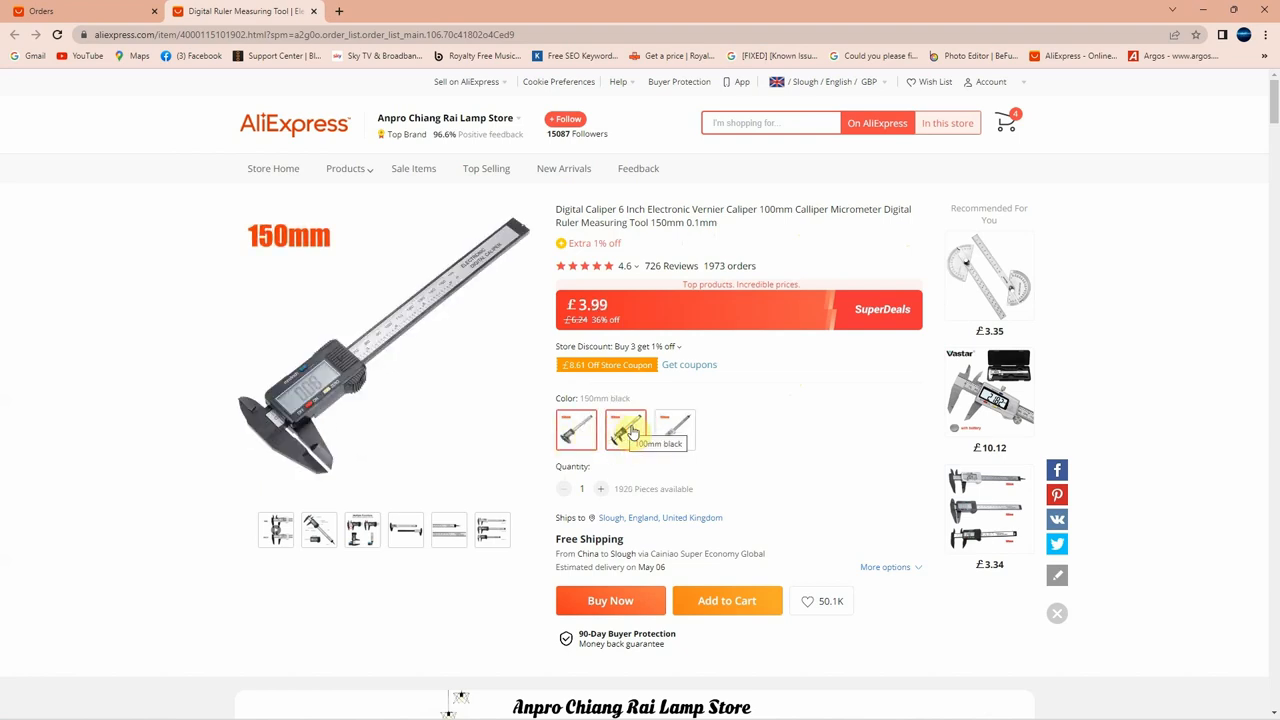
click(674, 429)
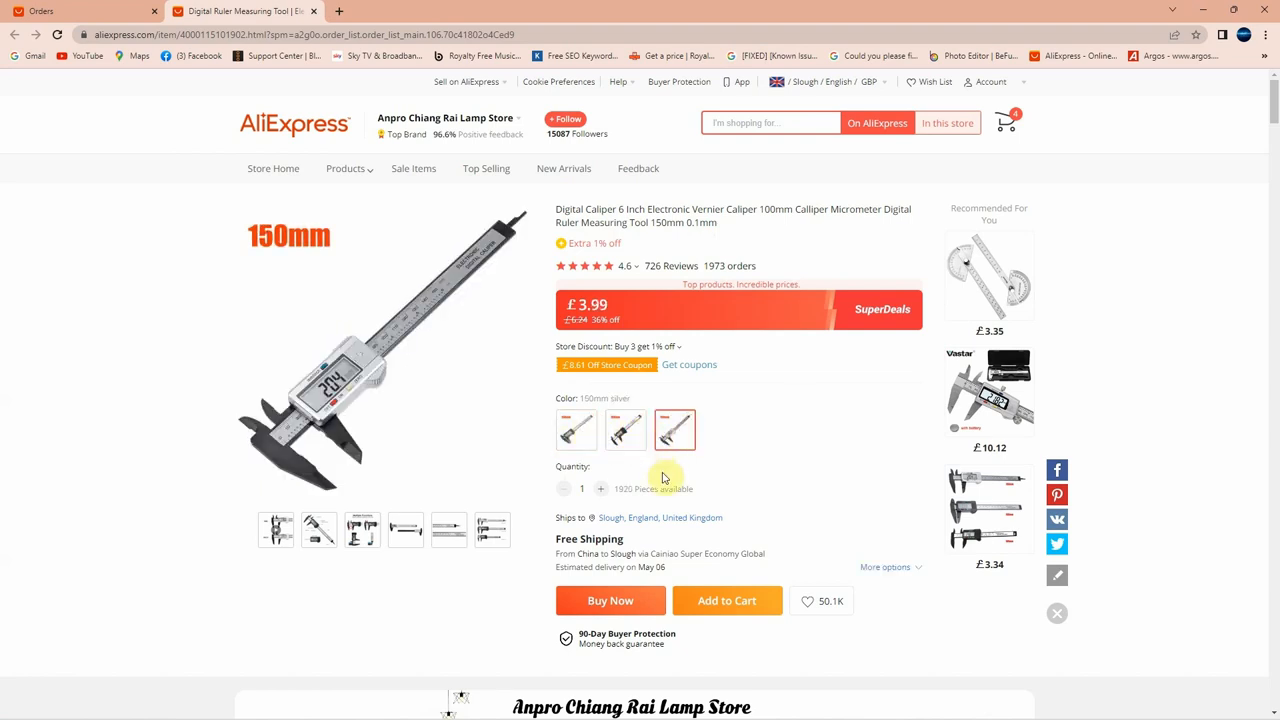
click(625, 429)
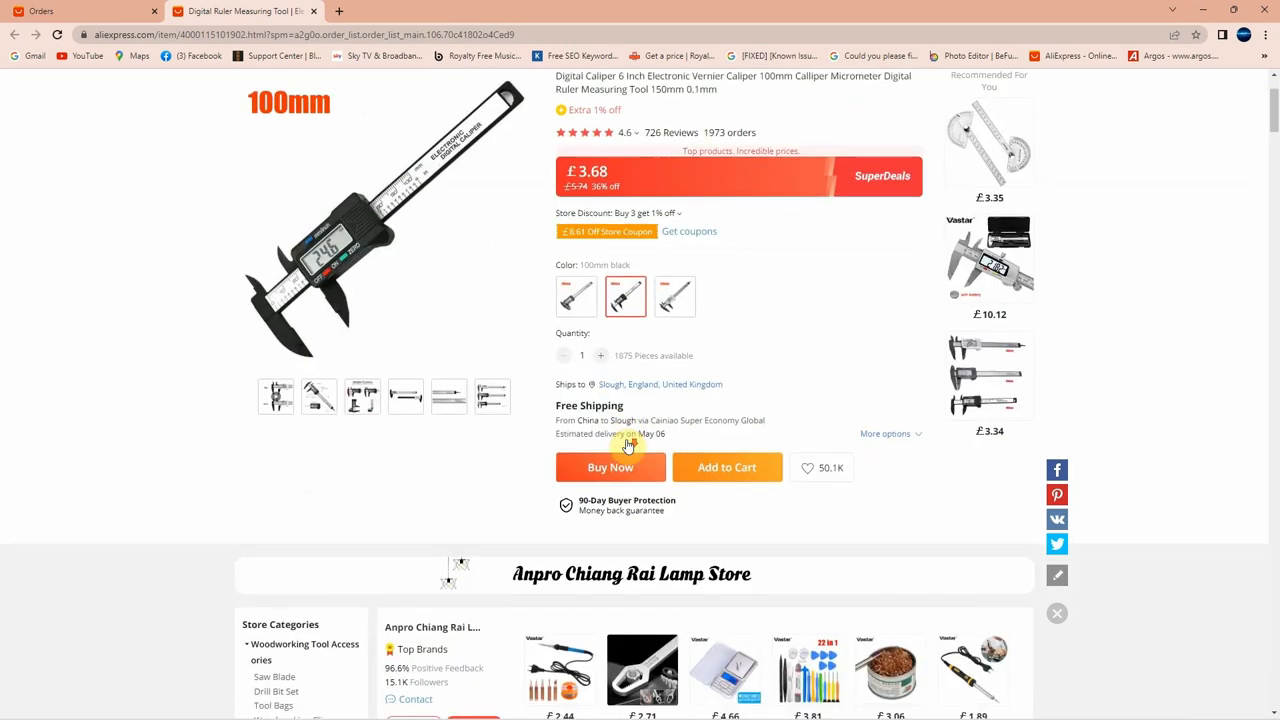
Step: Scroll through the caliper description to the Multiple Functions images and back up
scroll(down, 3)
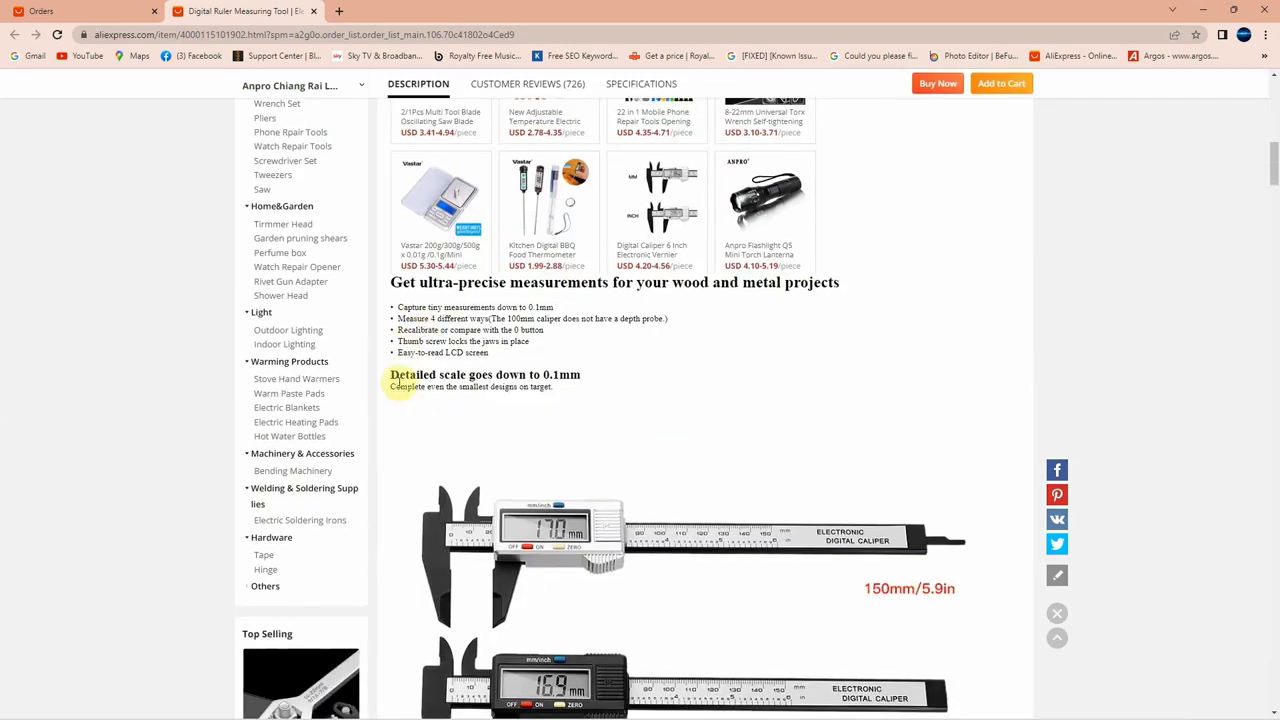
mouse_move(565, 390)
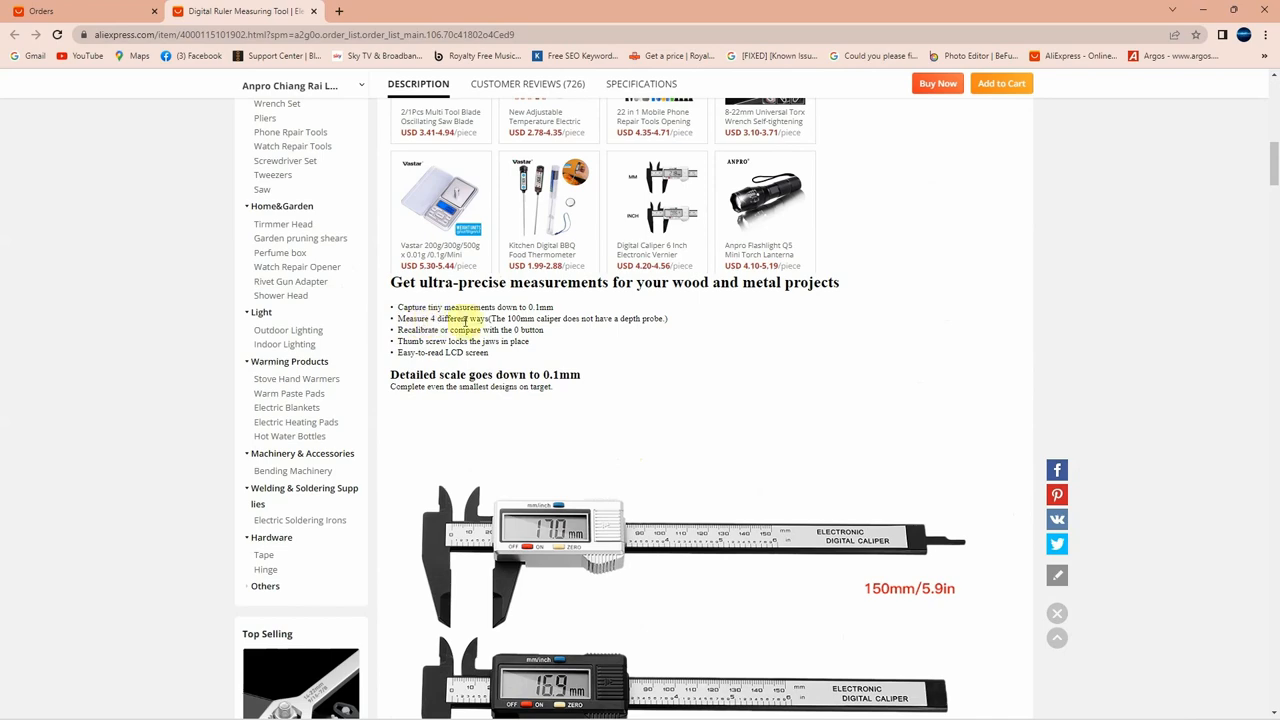
scroll(down, 3)
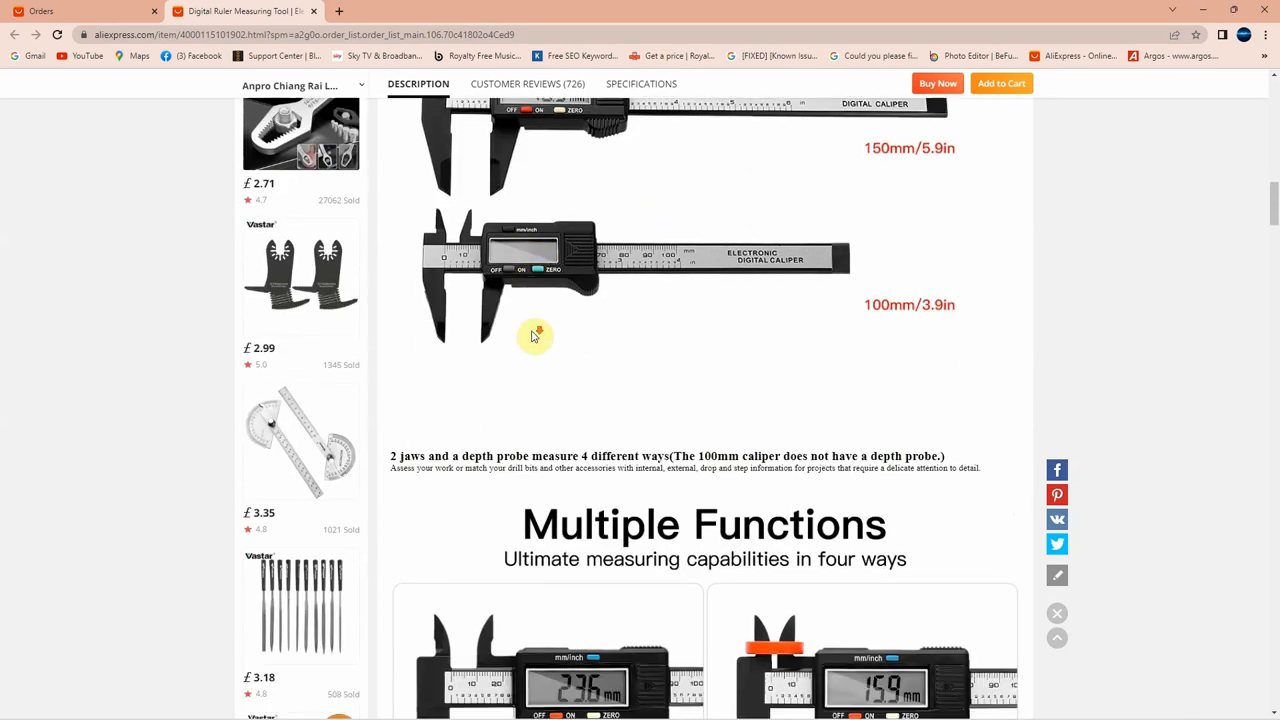
scroll(down, 3)
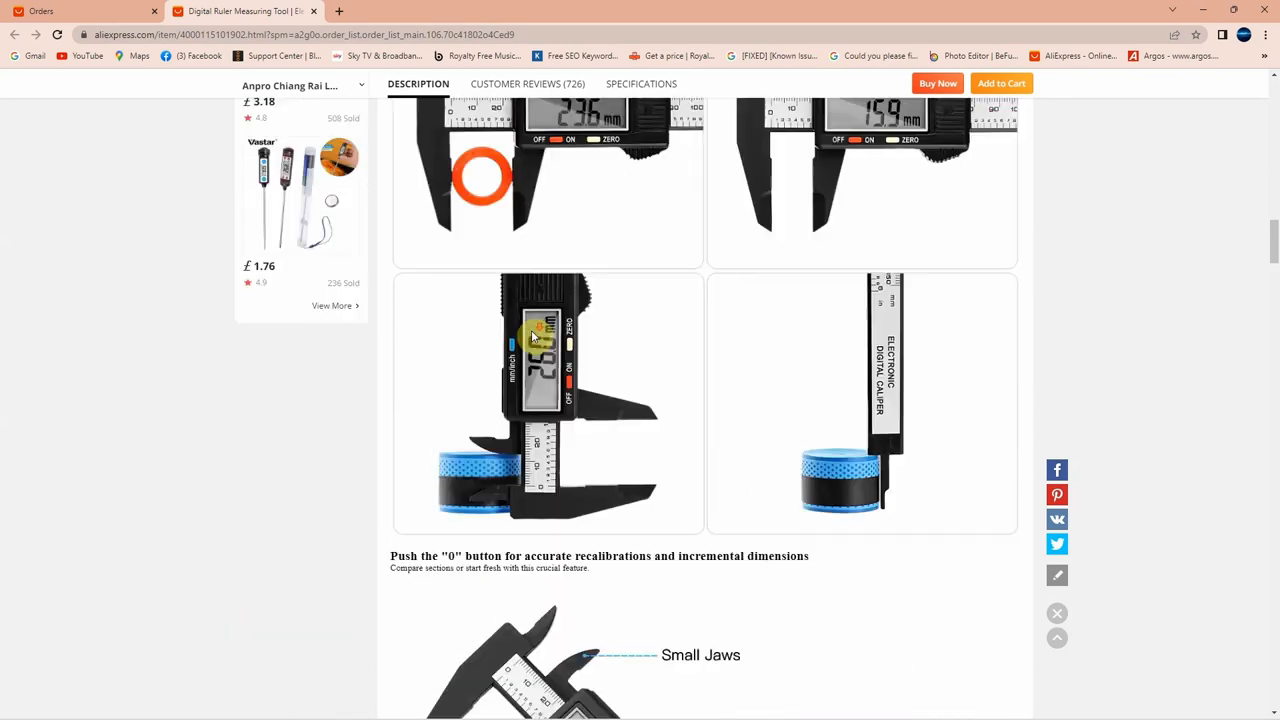
scroll(up, 3)
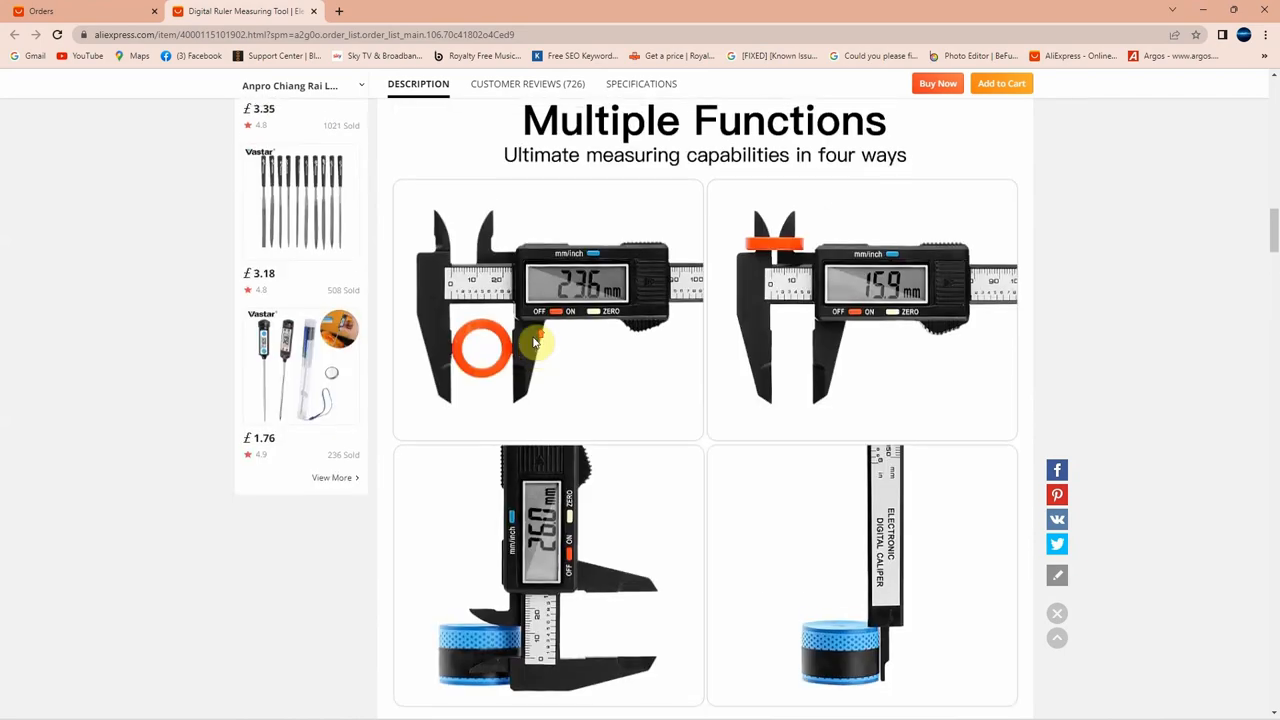
scroll(up, 3)
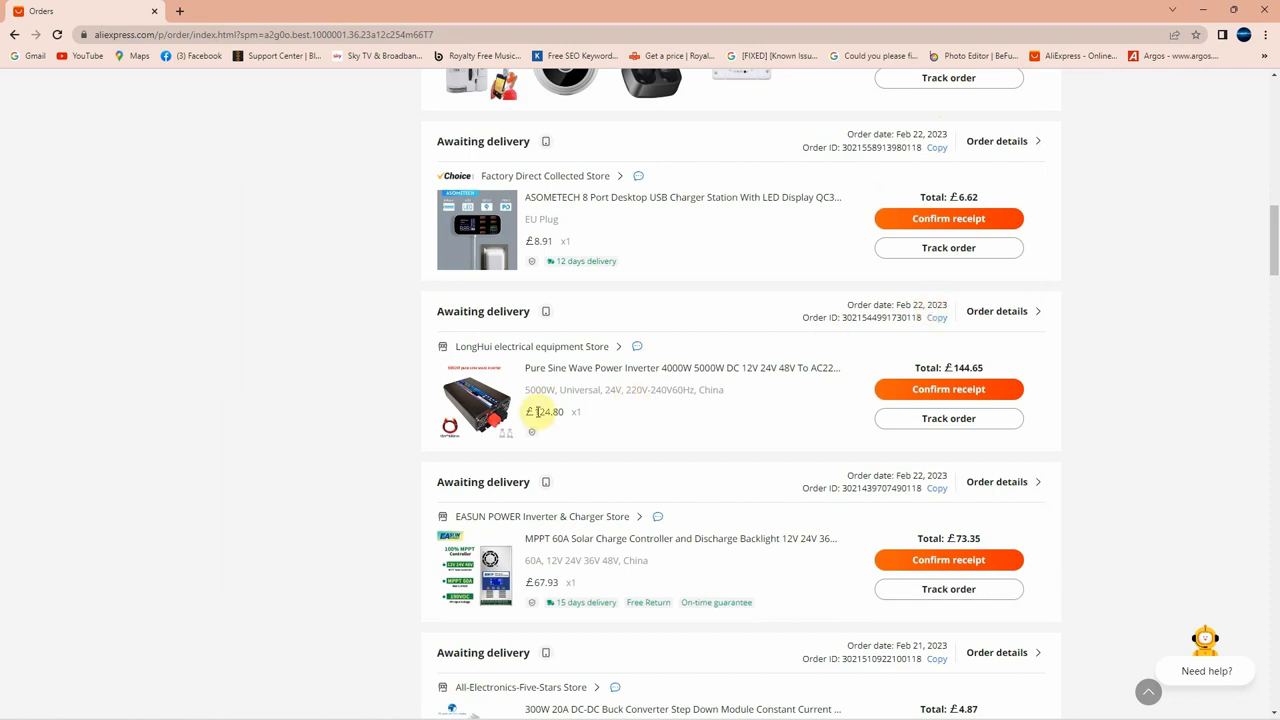
mouse_move(1018, 357)
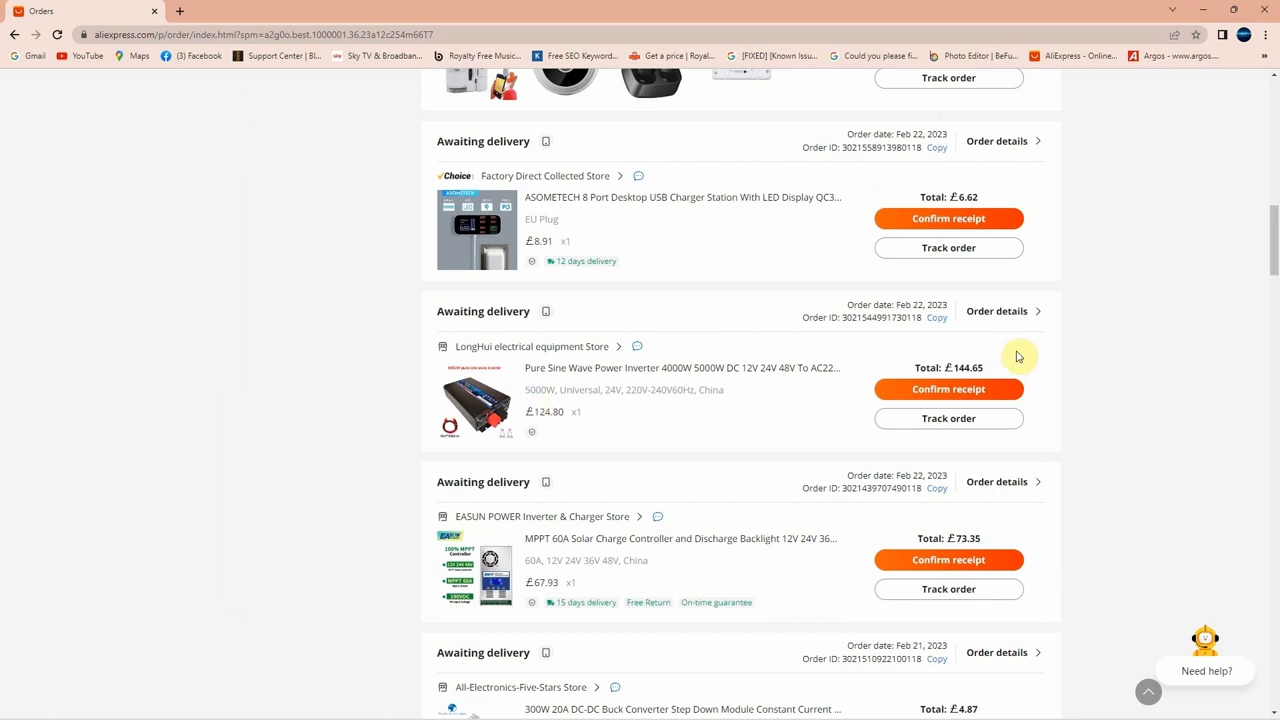
mouse_move(1015, 373)
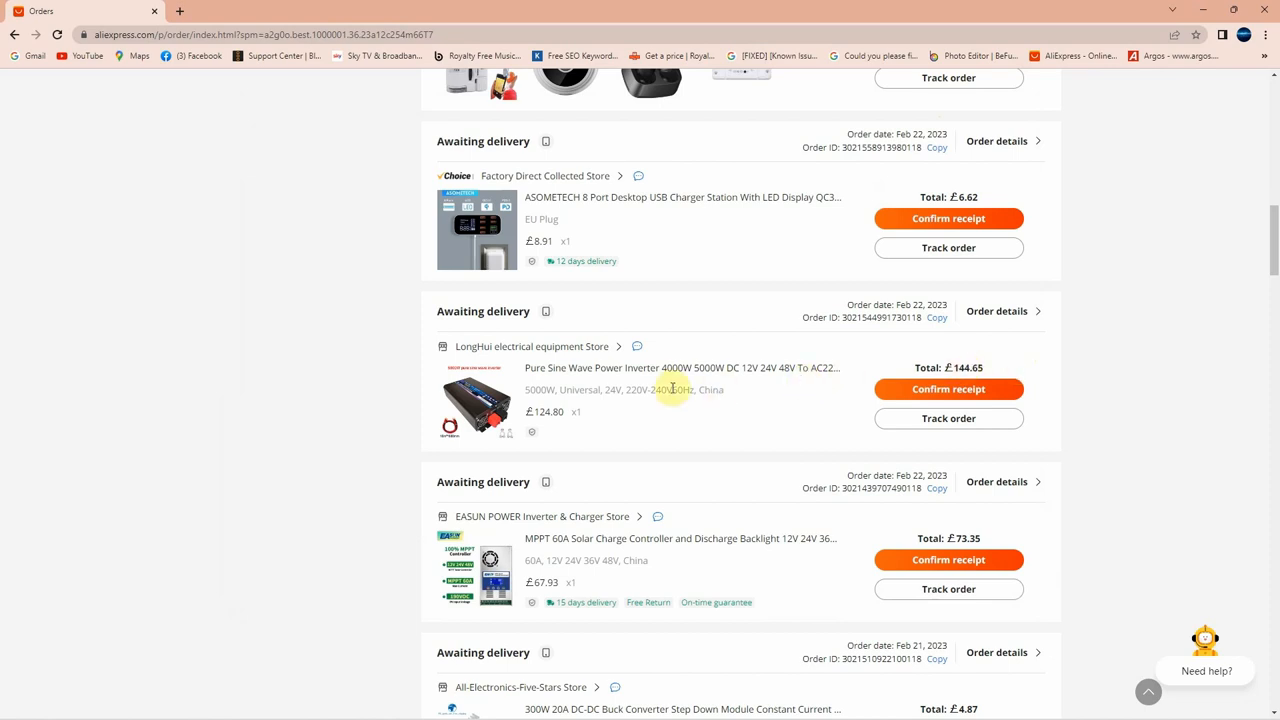
mouse_move(668, 368)
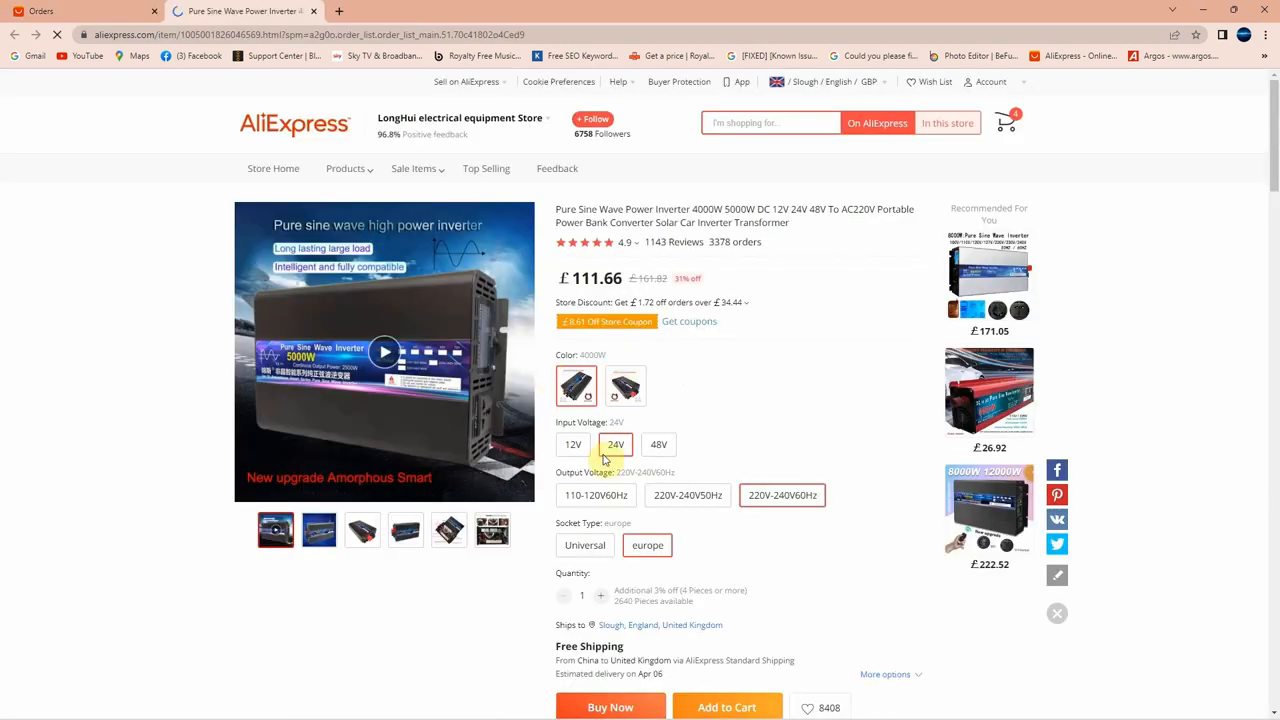
Step: Compare 12V/24V input and 4000W/5000W versions, settling on the 24V 5000W inverter
click(572, 444)
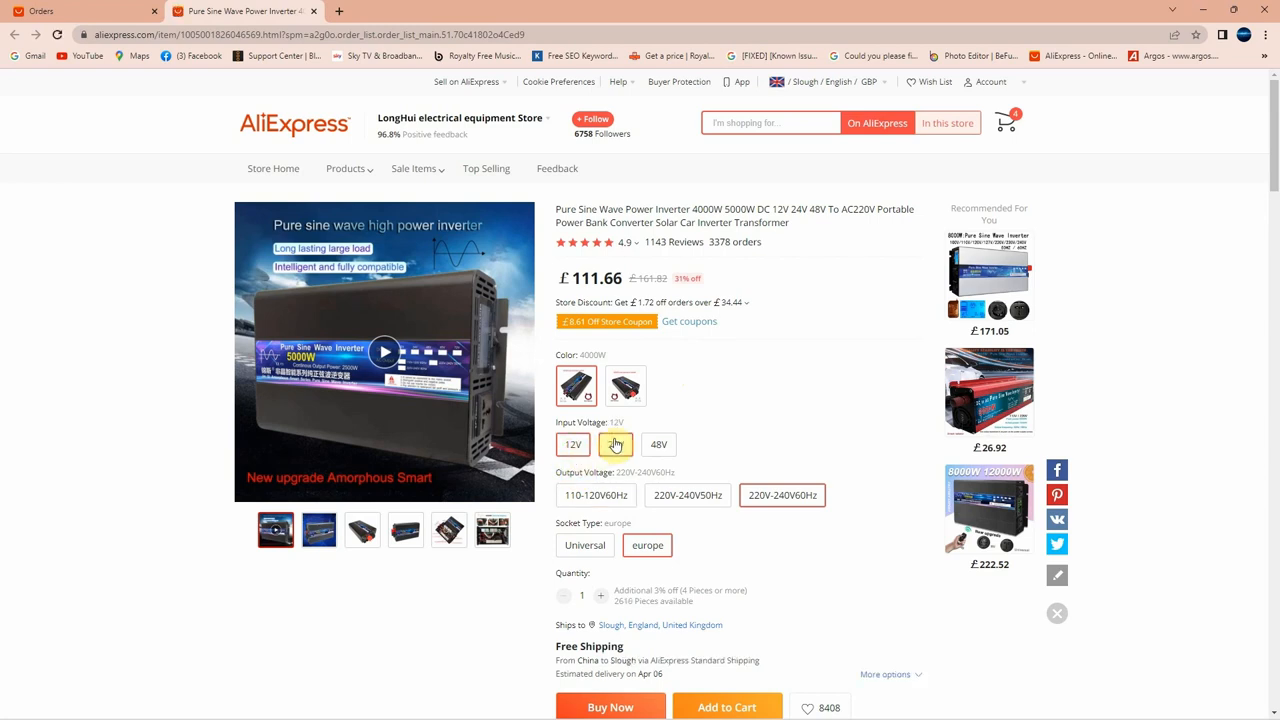
click(615, 444)
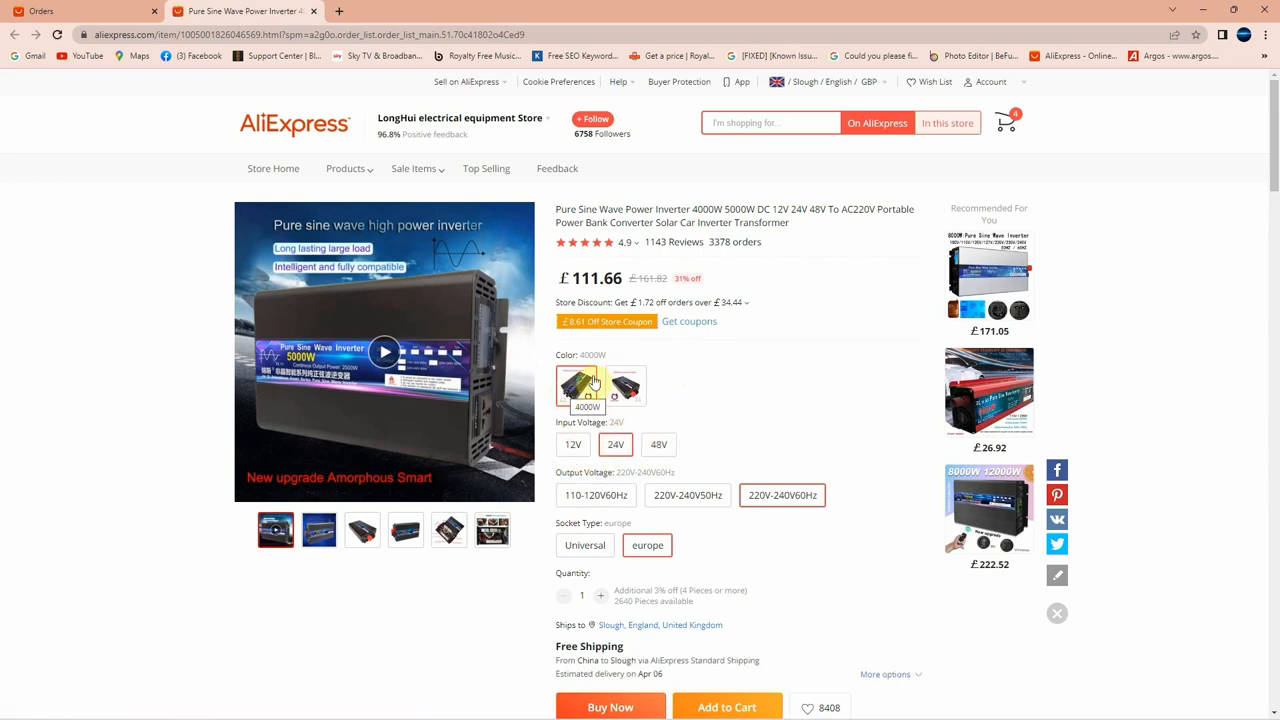
click(625, 386)
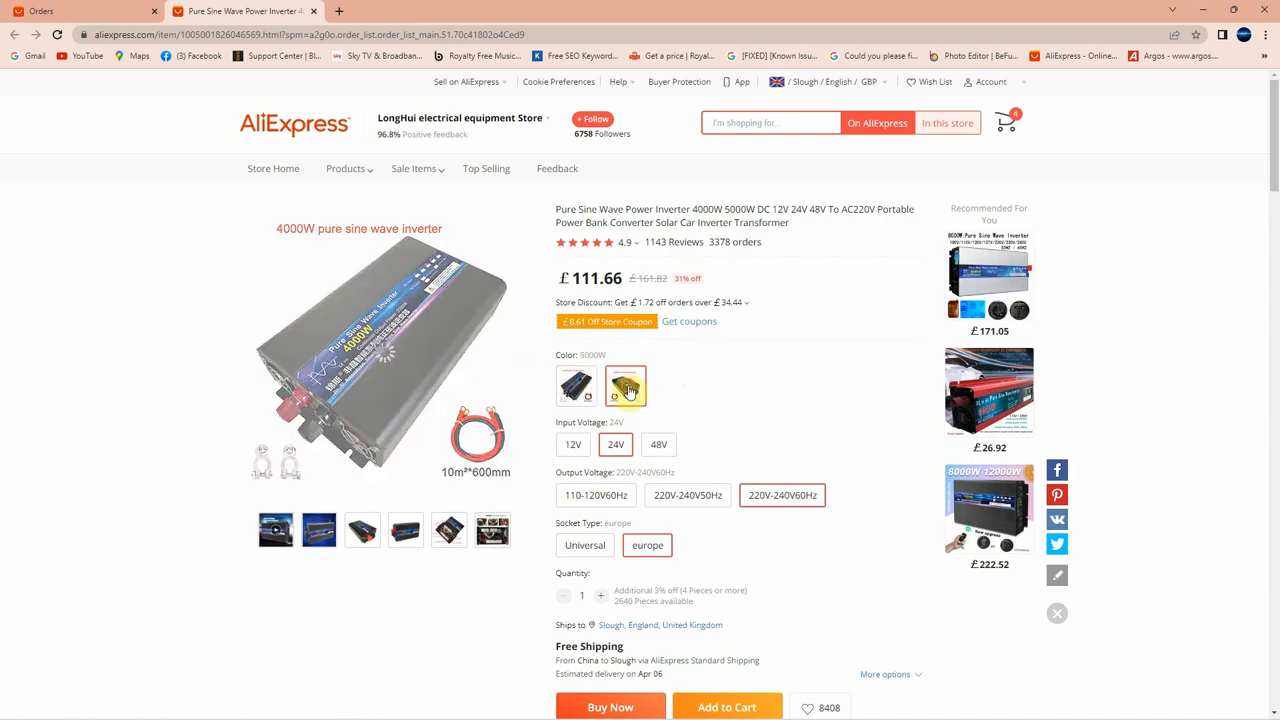
click(575, 386)
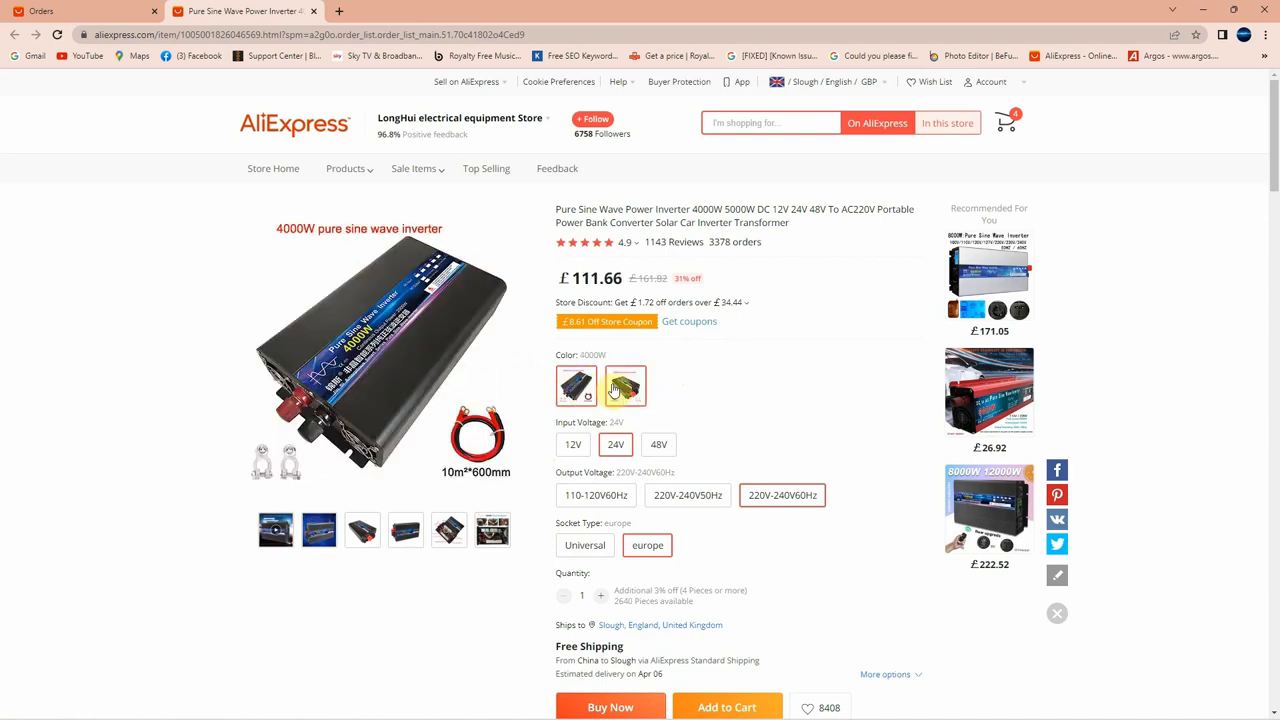
click(625, 386)
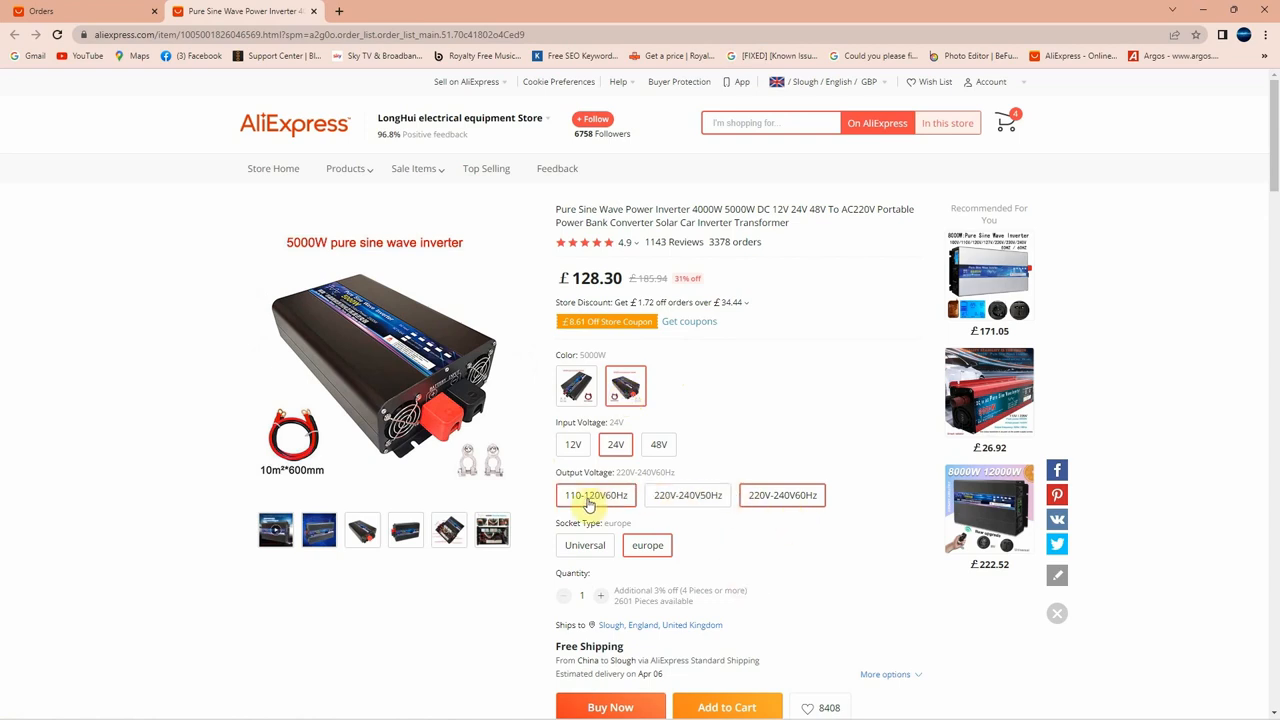
Step: Set the output to 220V-240V 60Hz (£128.30) and view the internals product photo
click(687, 495)
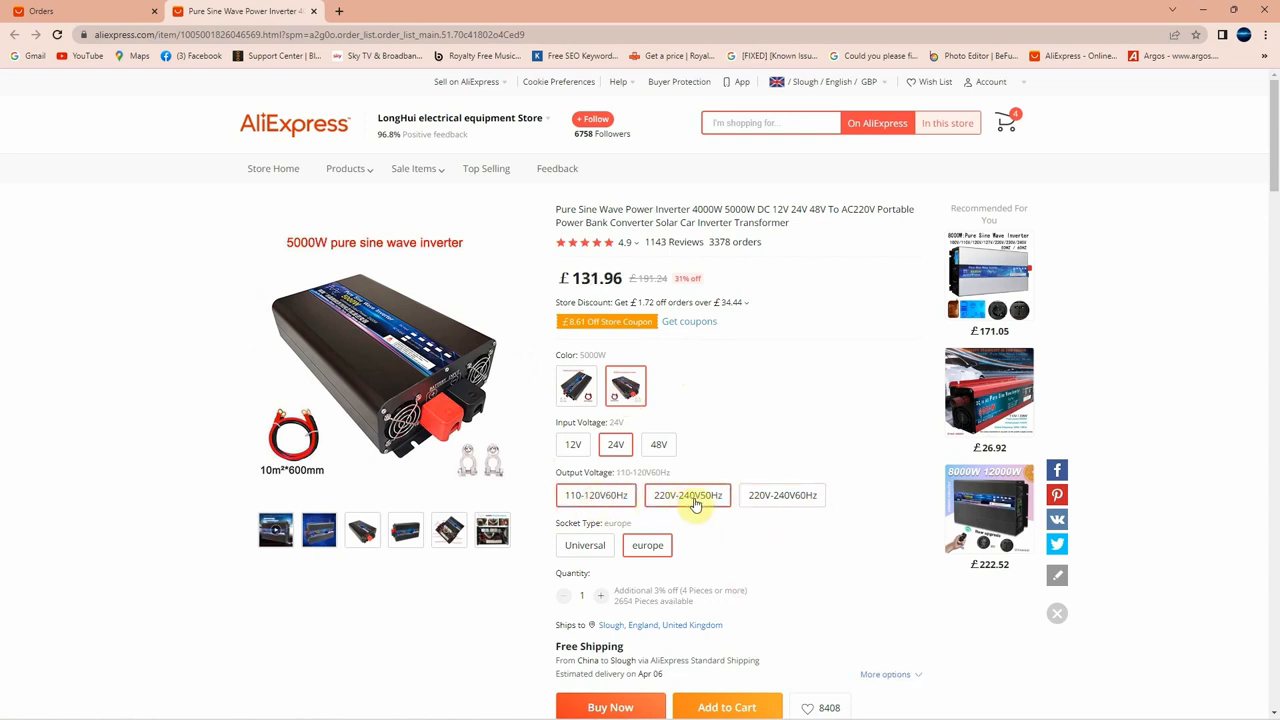
click(688, 495)
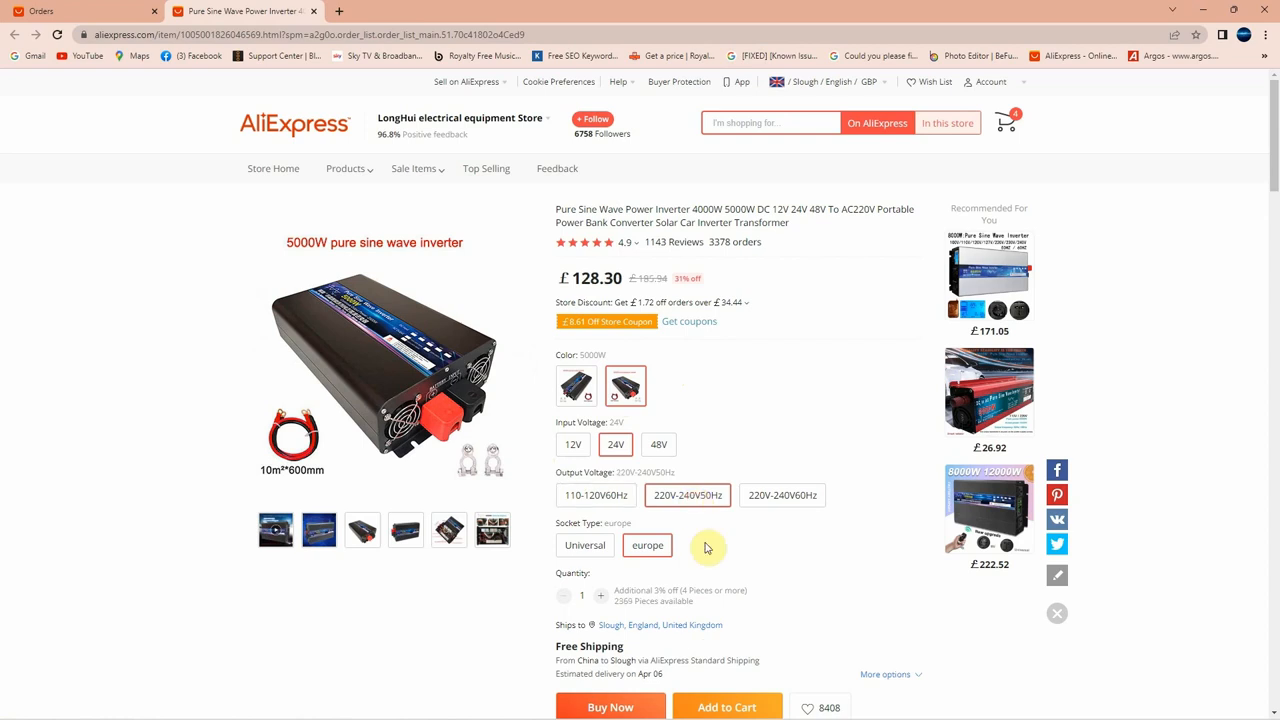
click(782, 495)
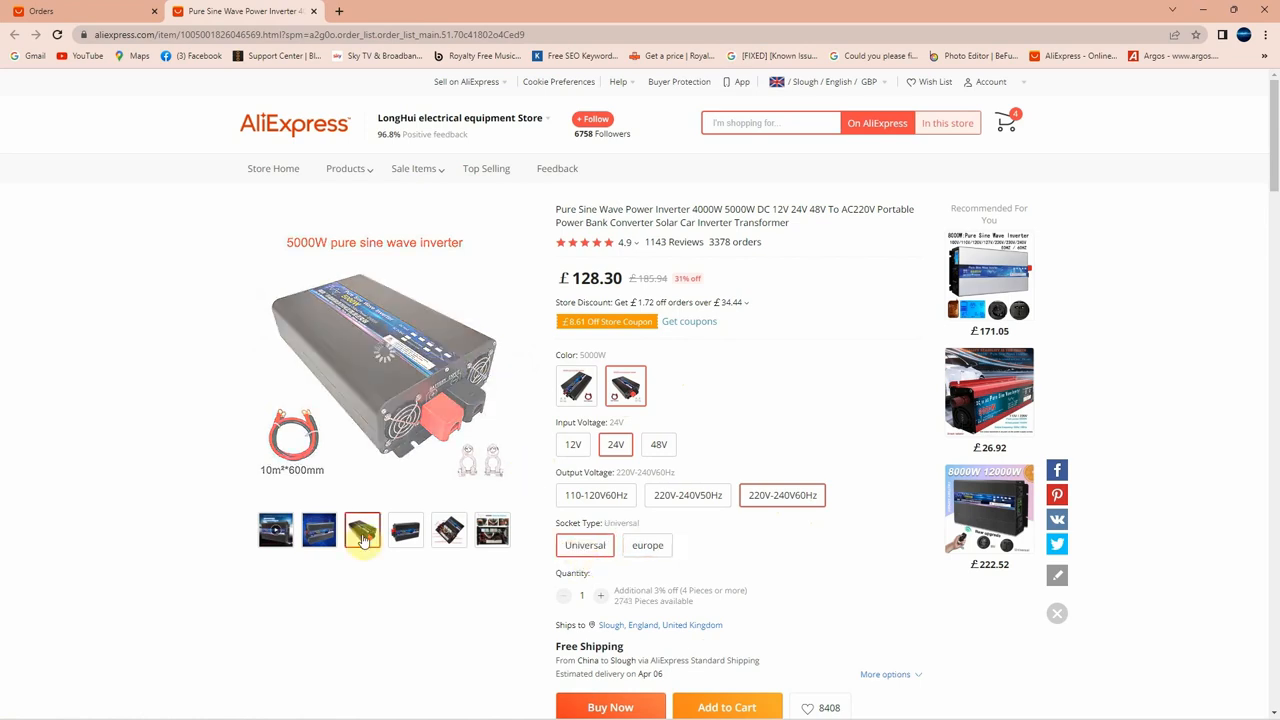
click(448, 530)
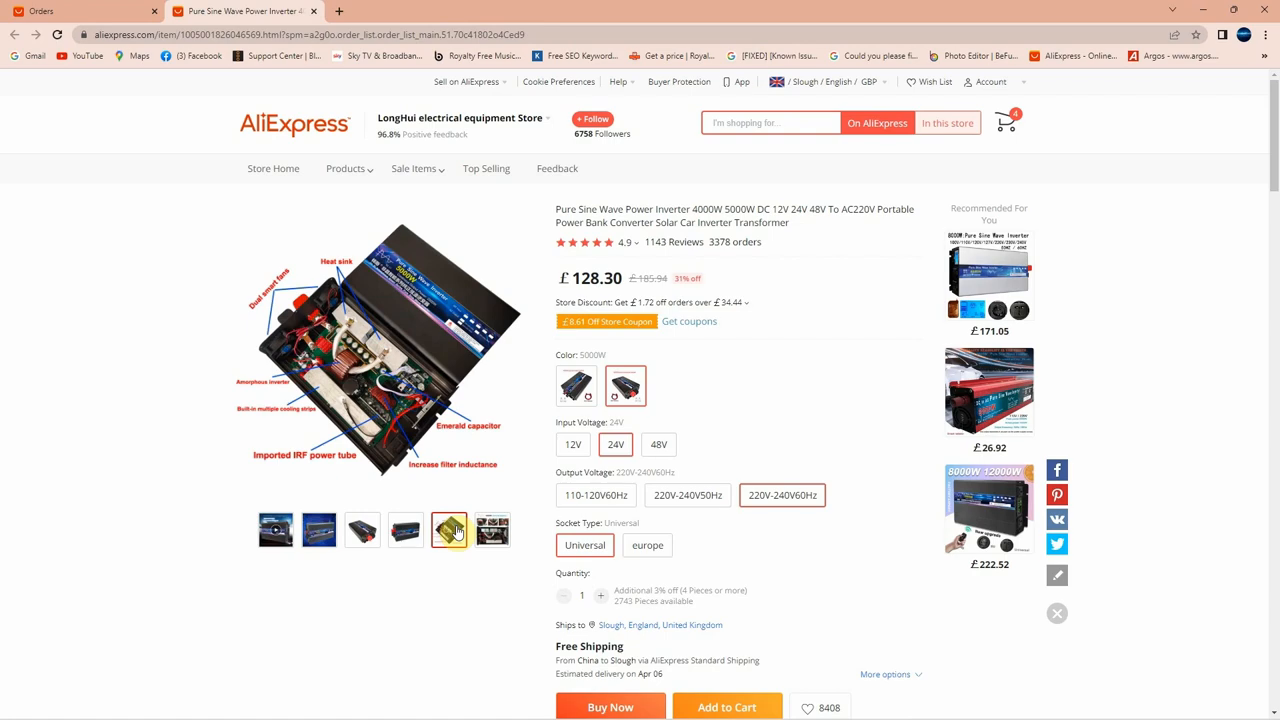
scroll(down, 3)
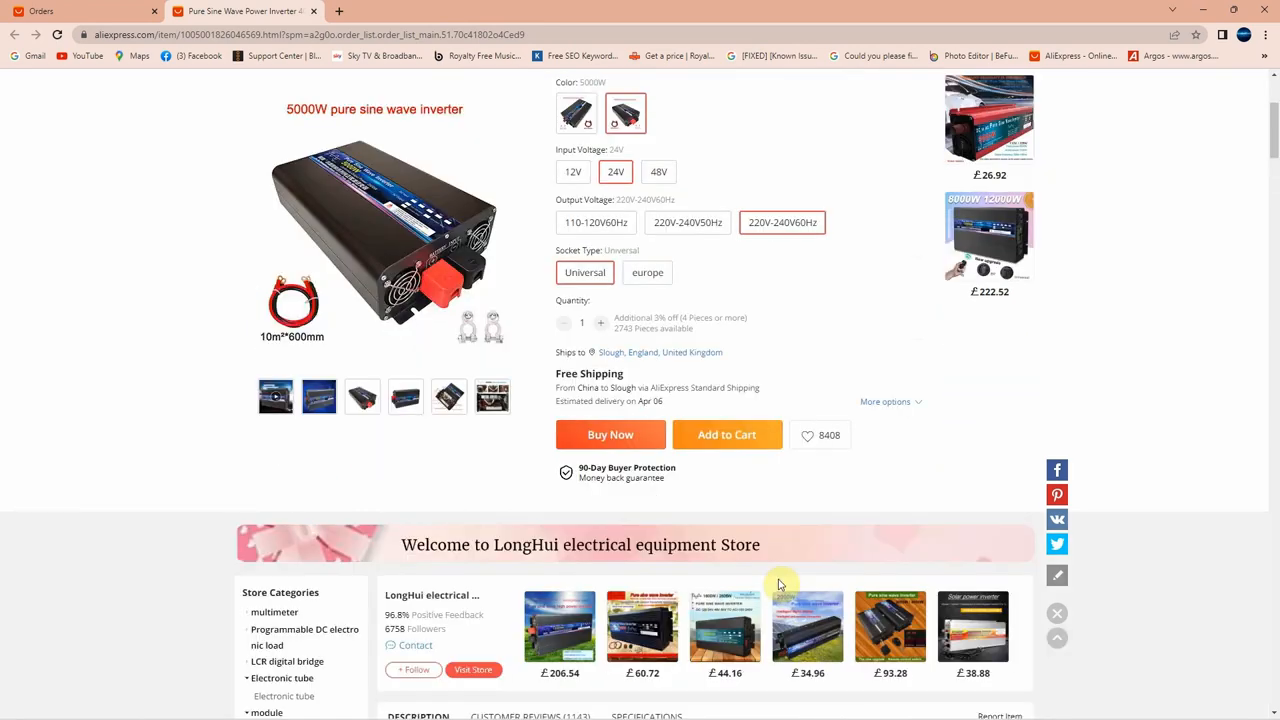
scroll(down, 3)
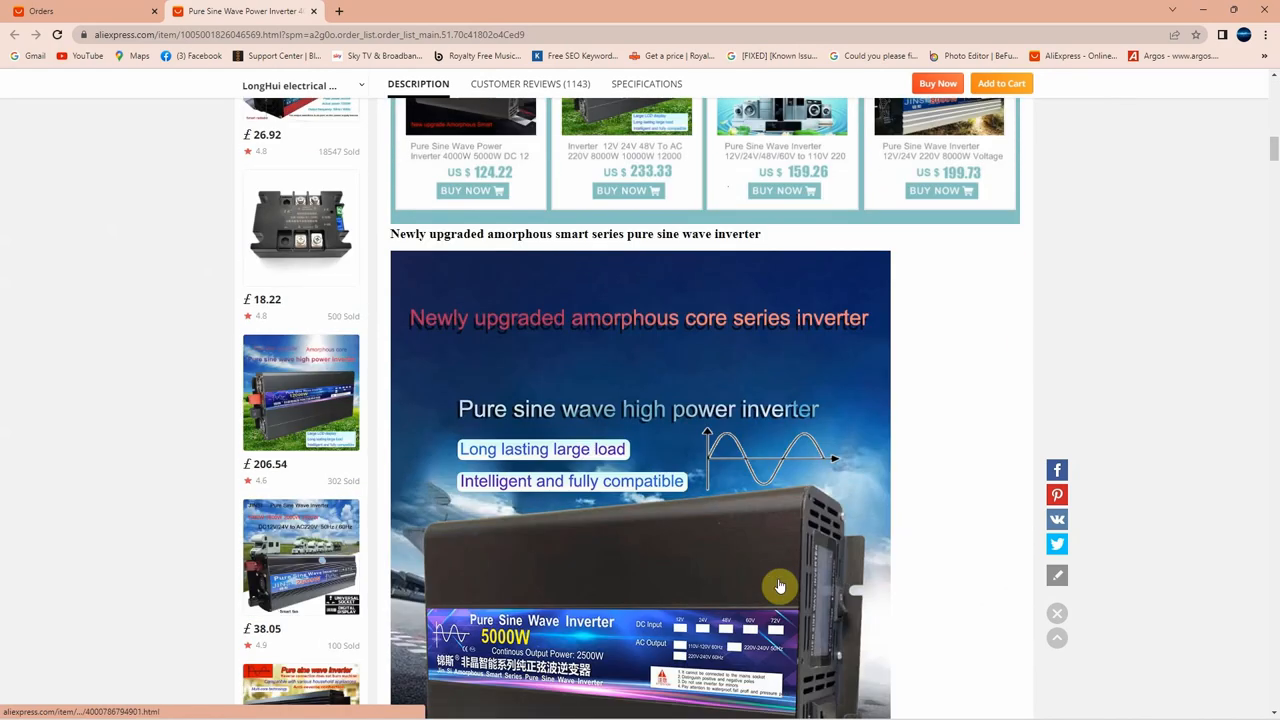
scroll(down, 3)
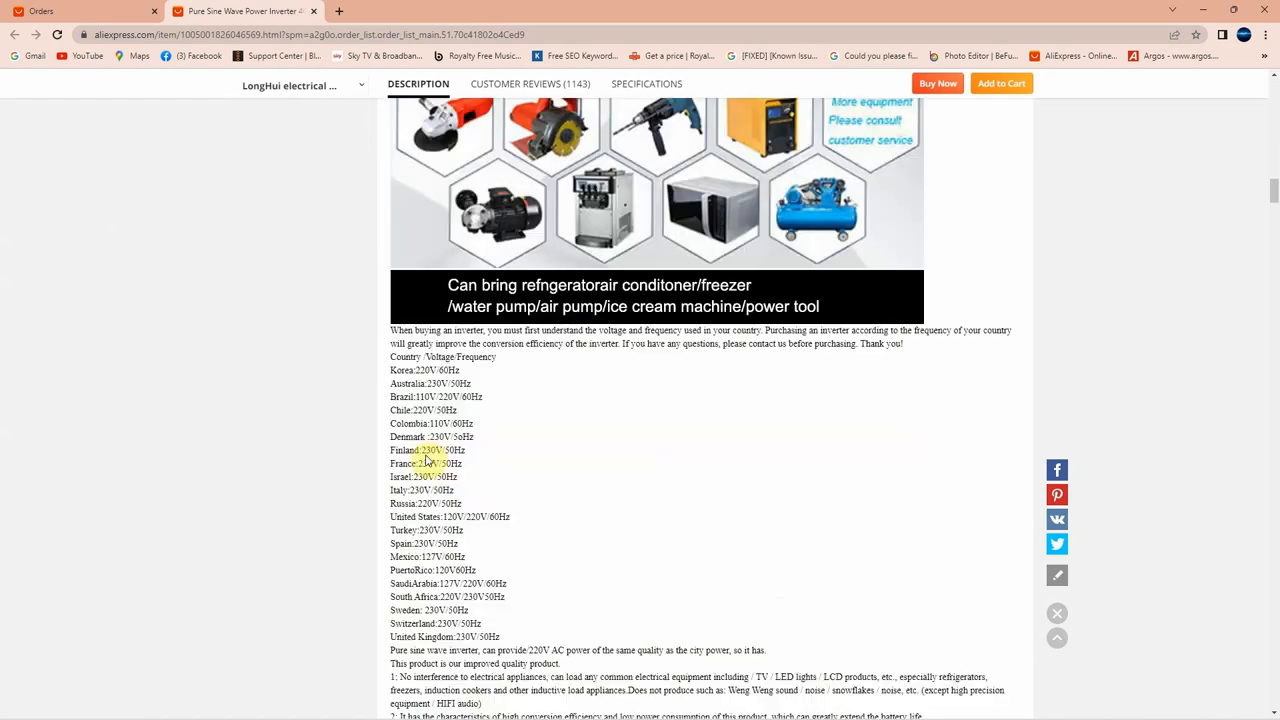
scroll(down, 3)
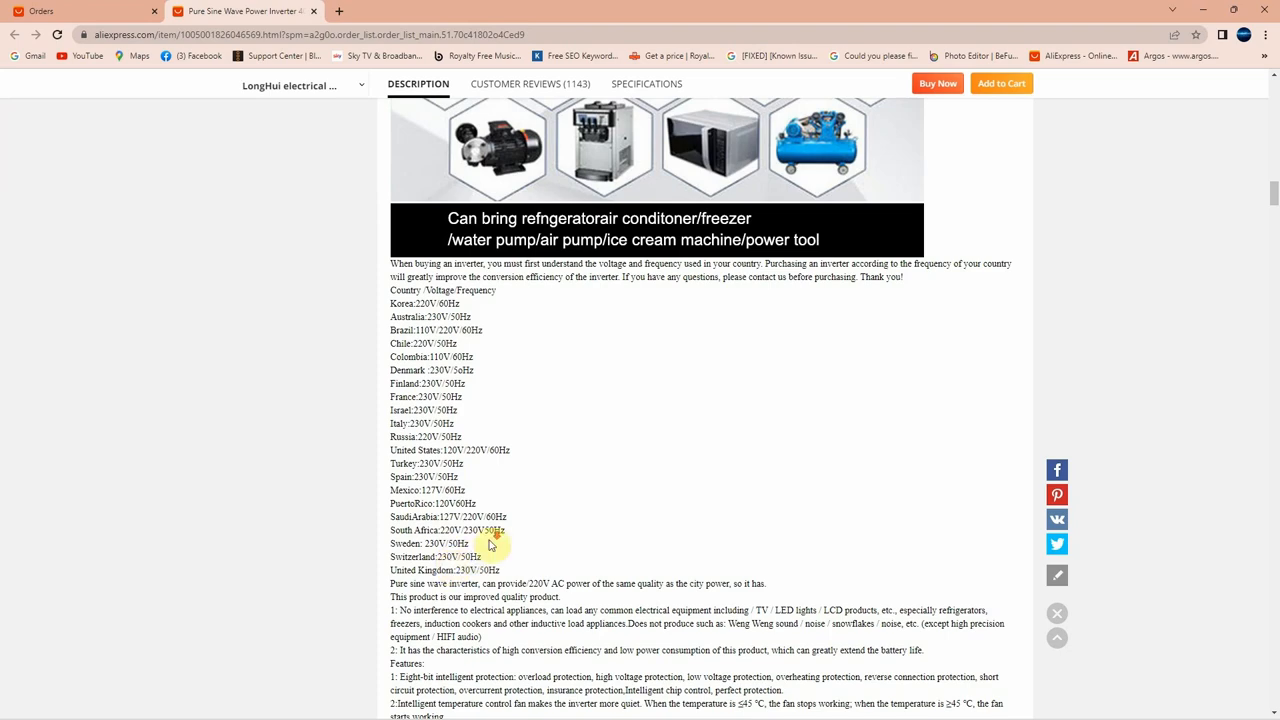
scroll(down, 3)
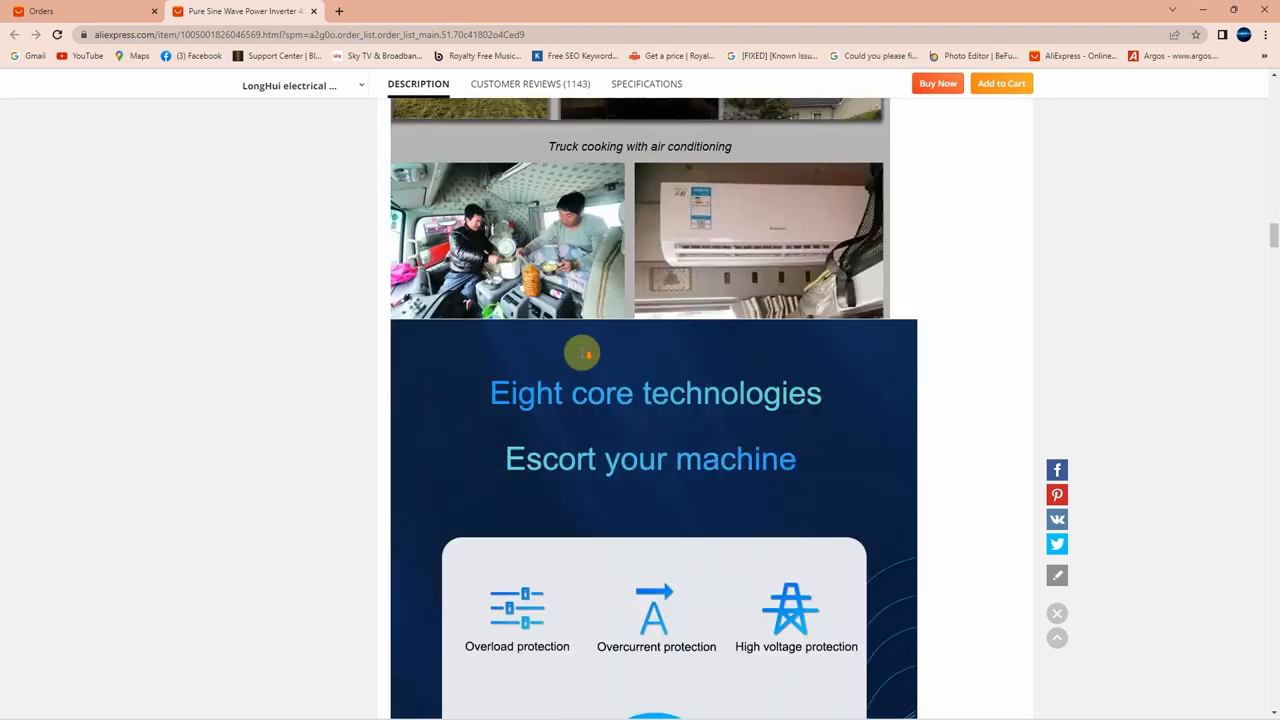
scroll(down, 3)
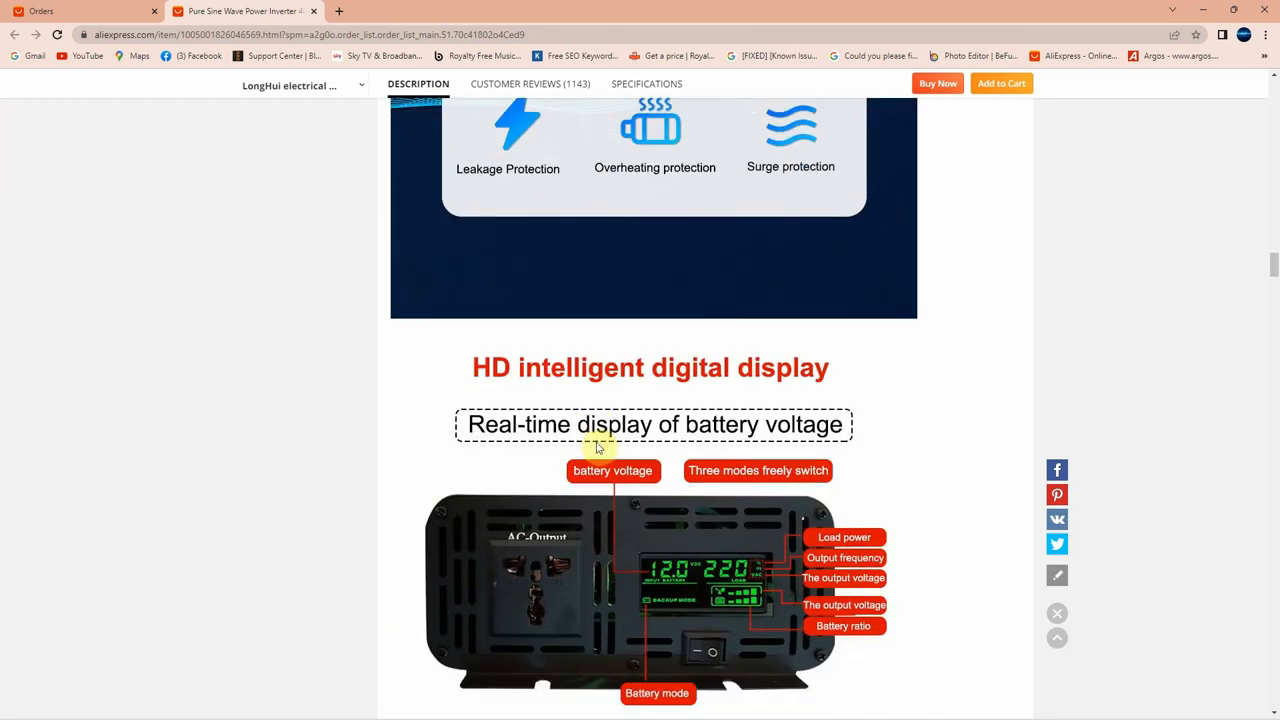
scroll(down, 3)
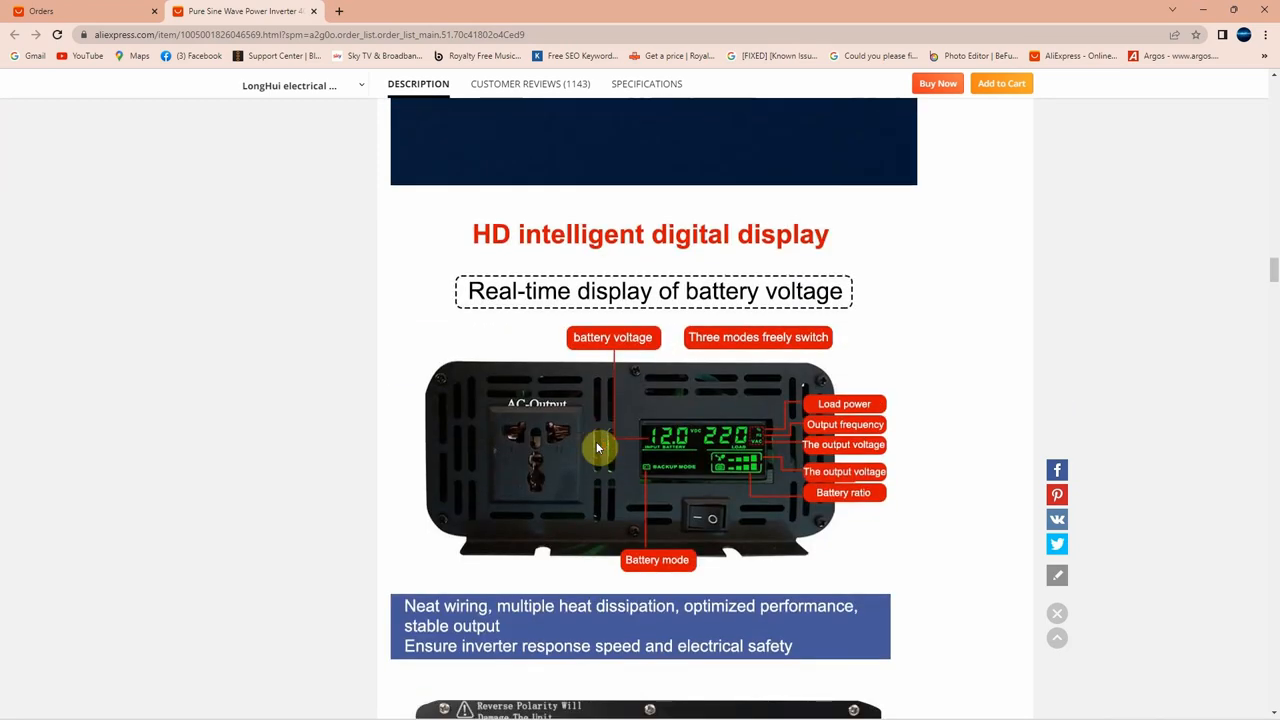
scroll(down, 3)
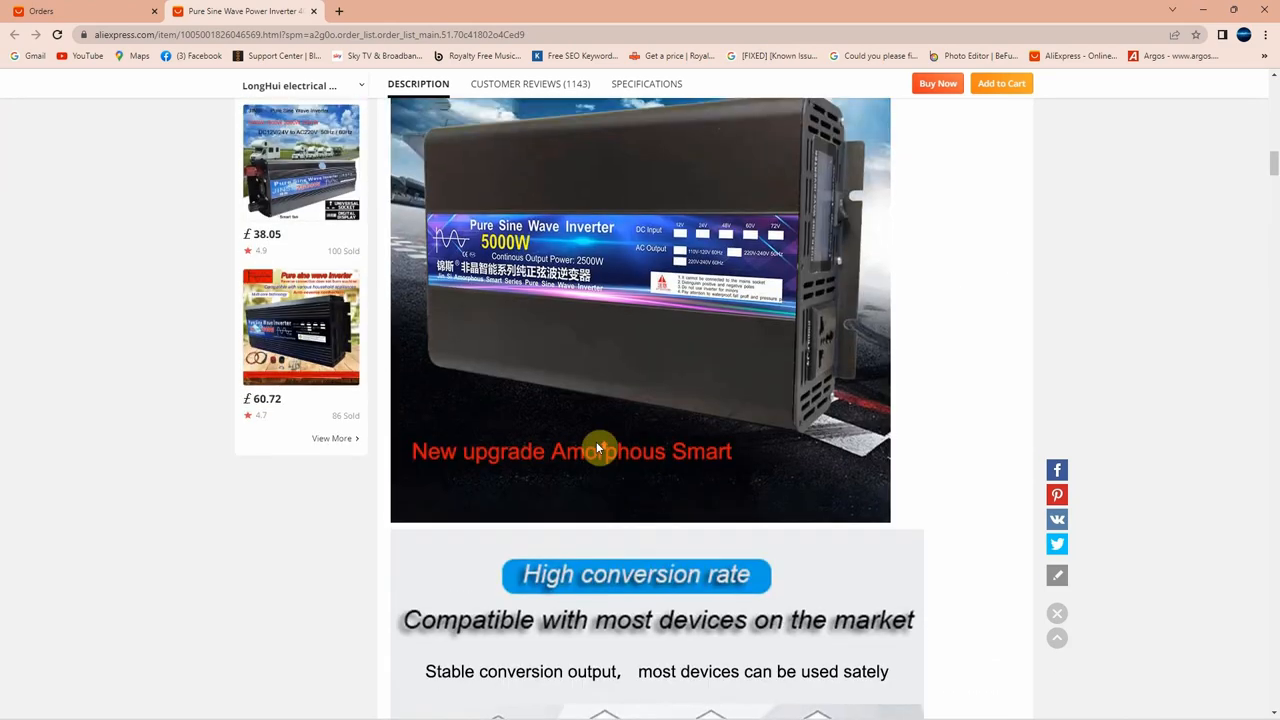
scroll(up, 3)
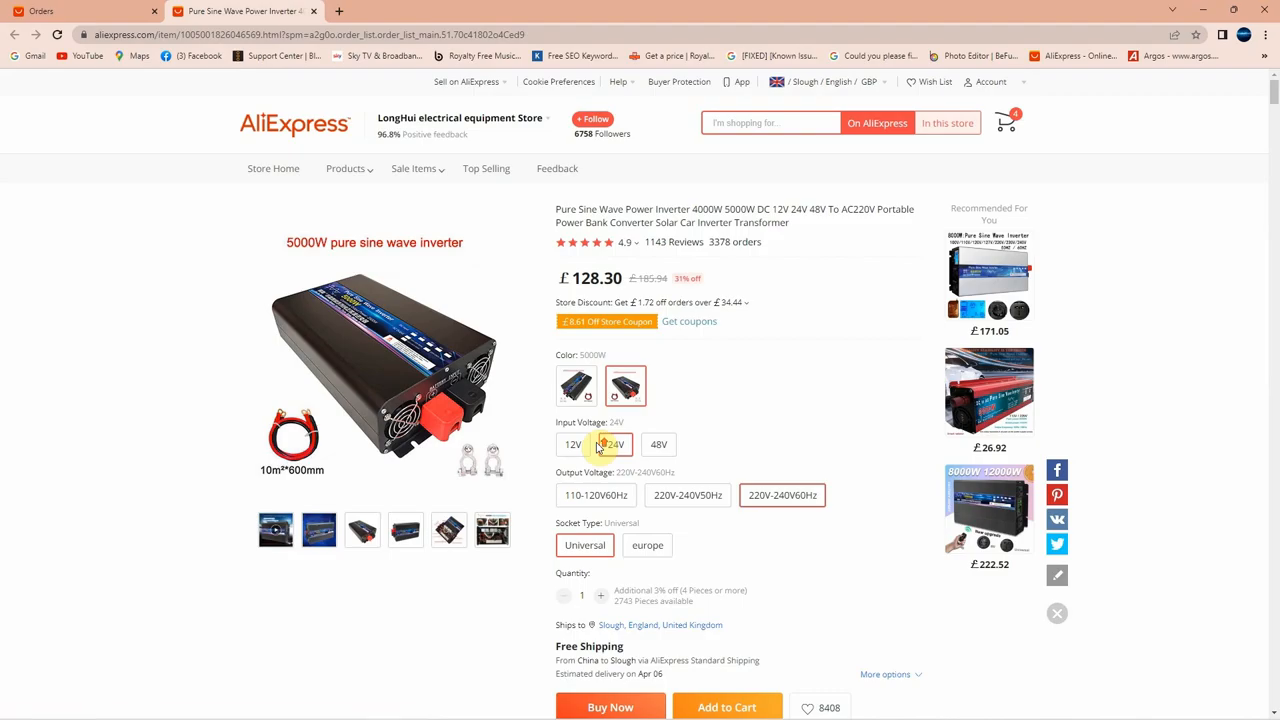